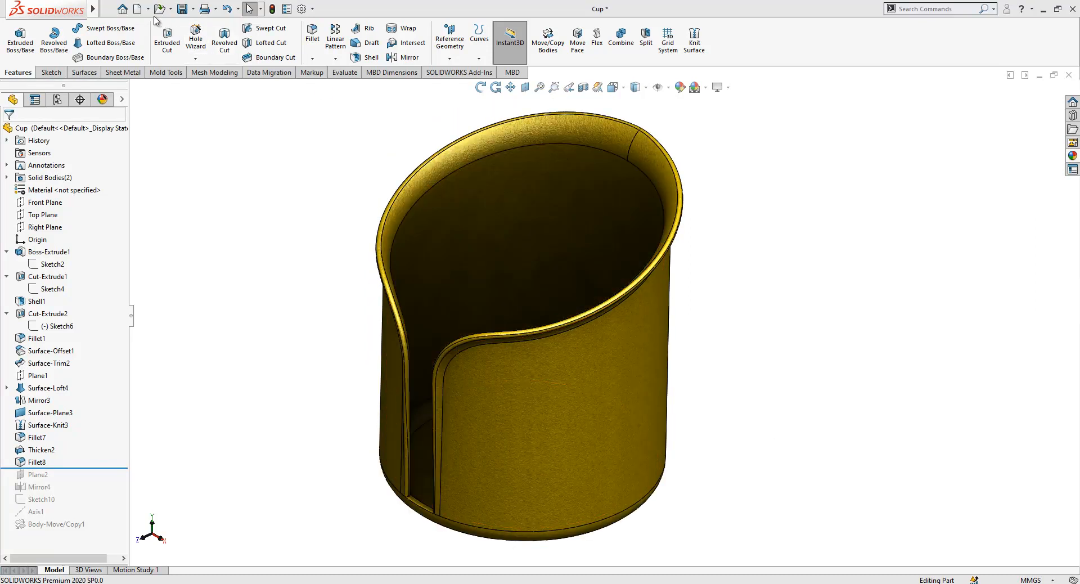
Create a new blank part document from the New SOLIDWORKS Document dialog.
click(138, 8)
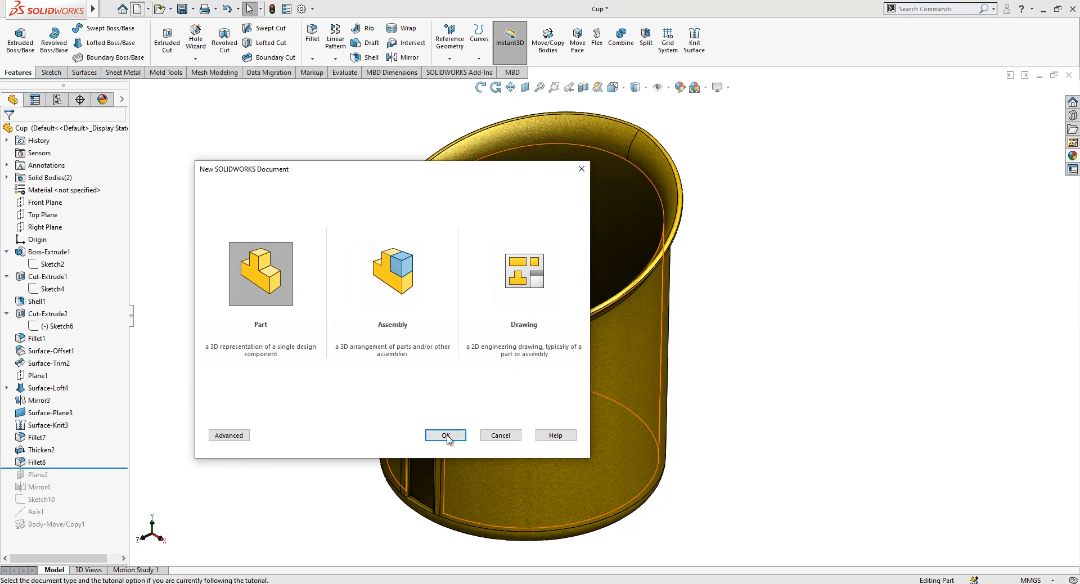
click(445, 435)
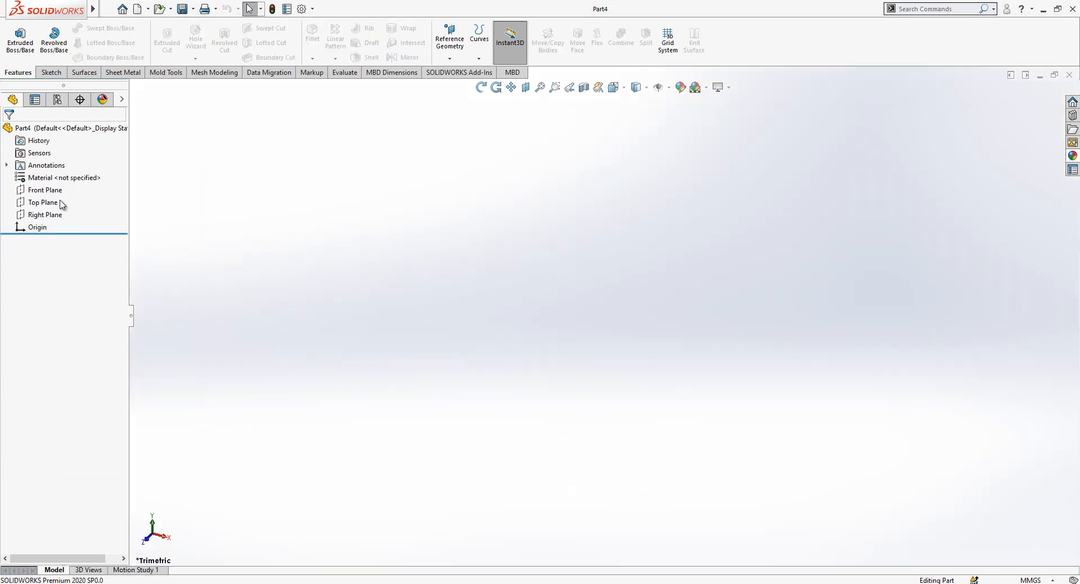
On the Top Plane, draw an origin-centred circle dimensioned to 50 mm diameter as Sketch1.
click(42, 202)
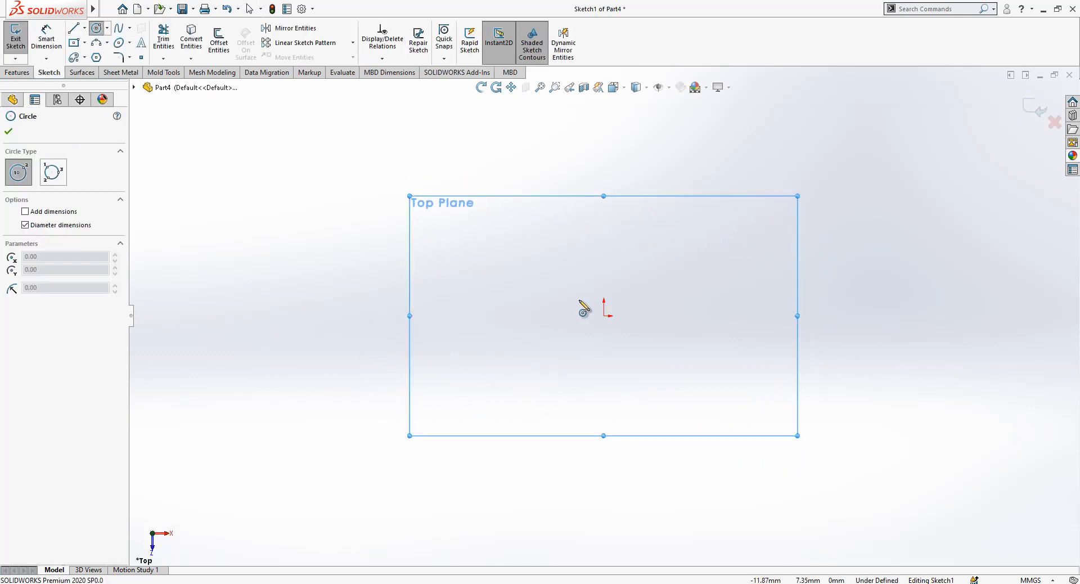
drag(604, 316, 762, 316)
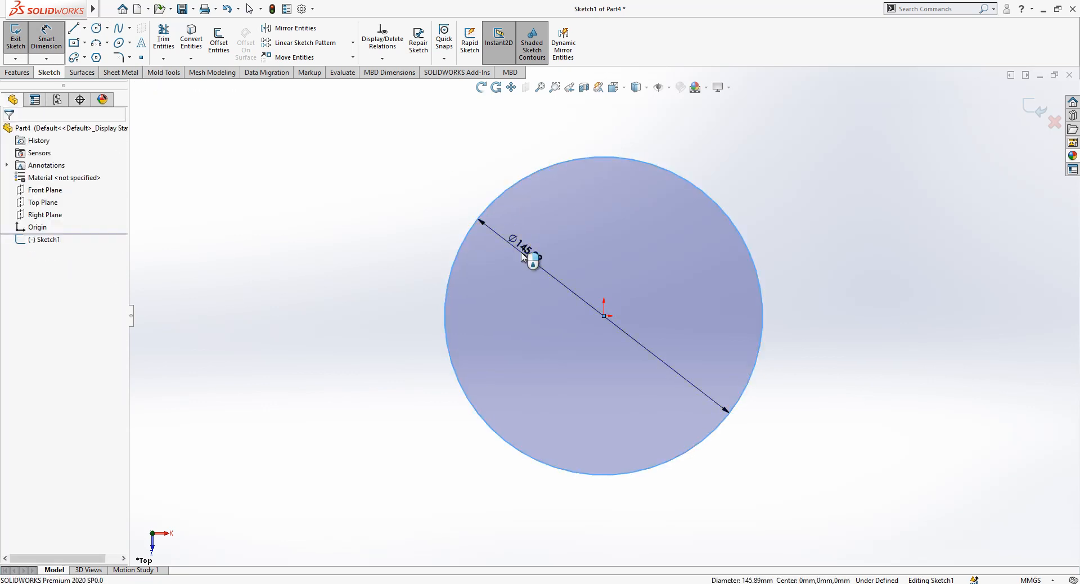
click(522, 248)
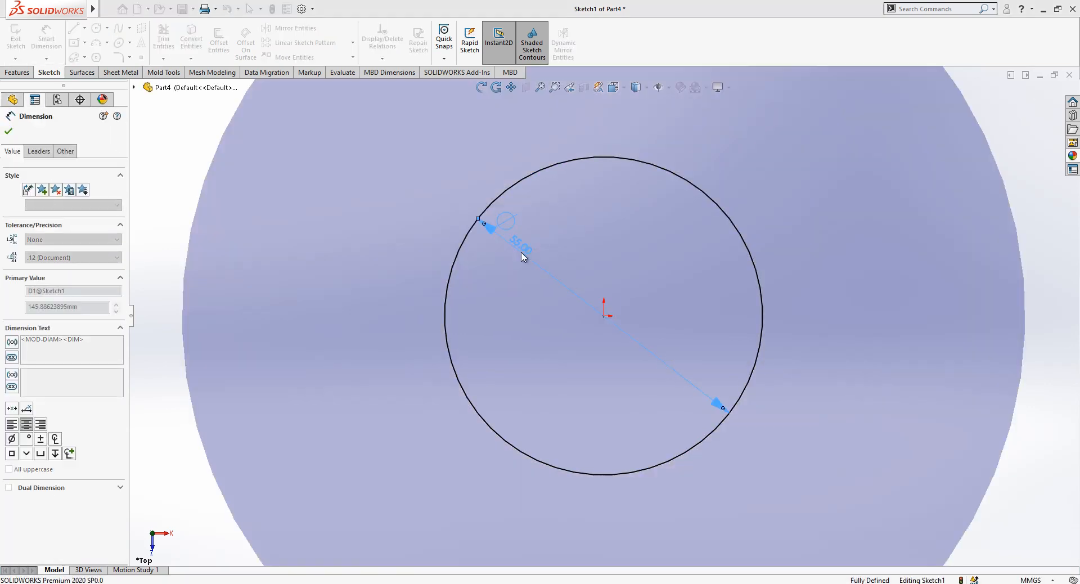
click(8, 132)
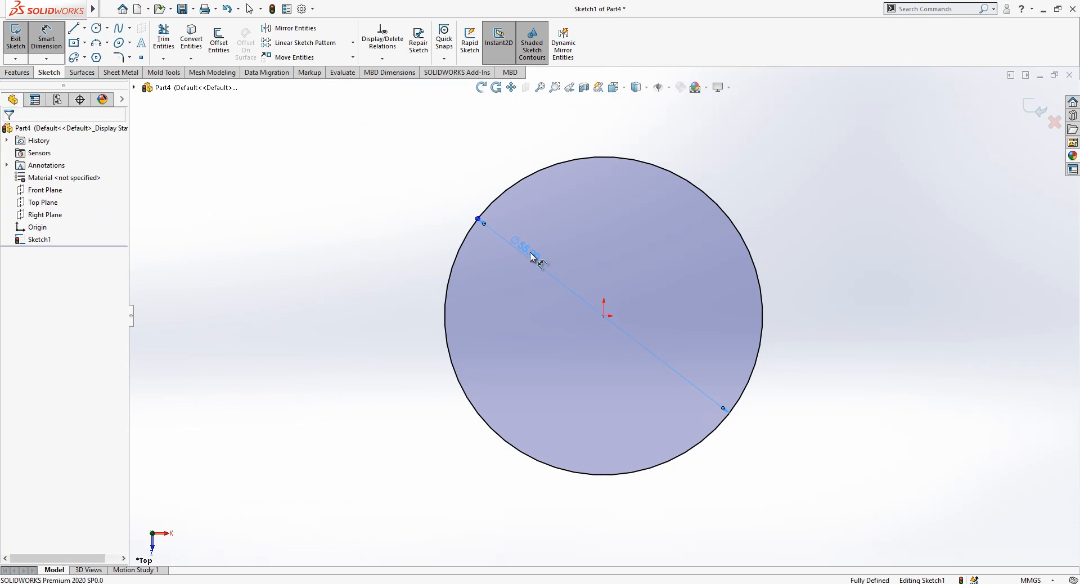
double_click(524, 251)
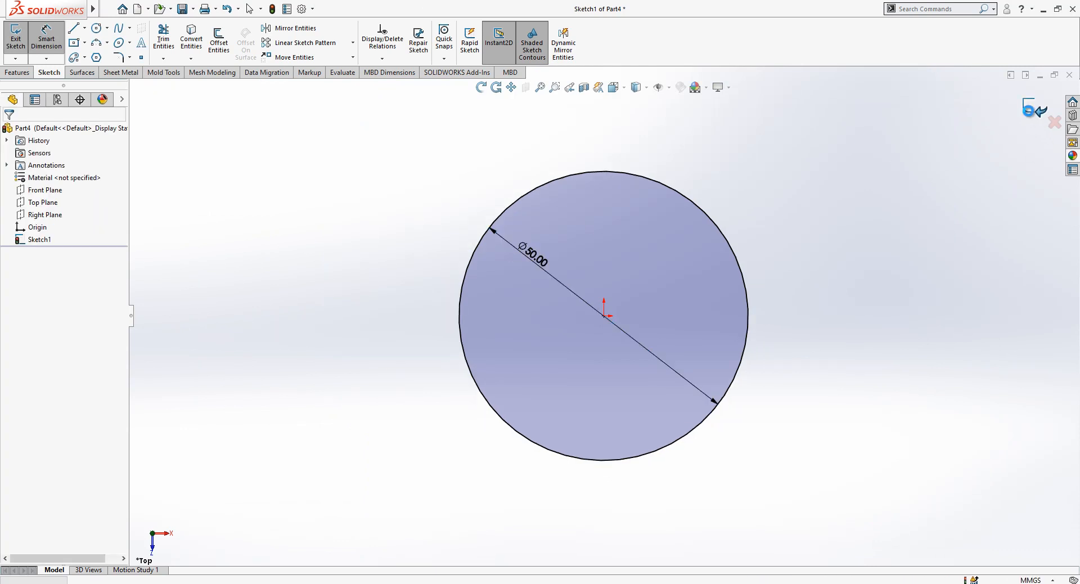
click(15, 37)
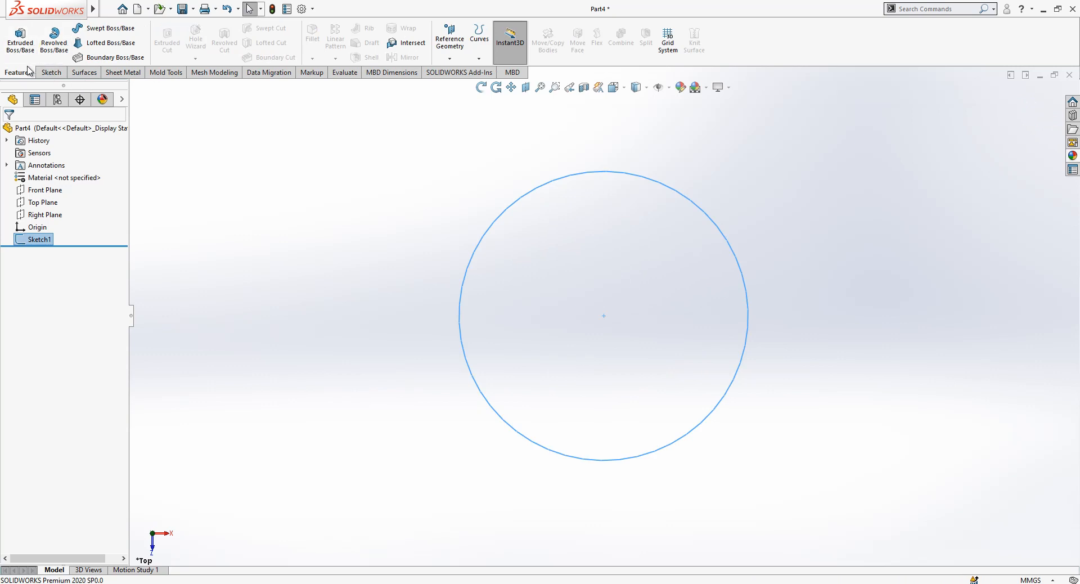
Extrude Sketch1 into the solid cylinder Boss-Extrude1.
click(19, 38)
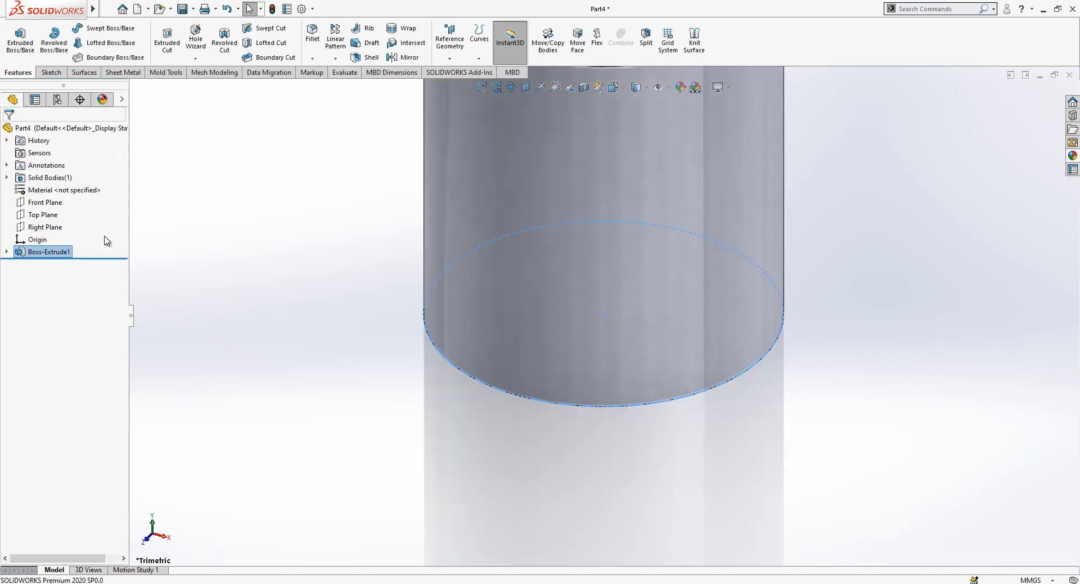
click(46, 202)
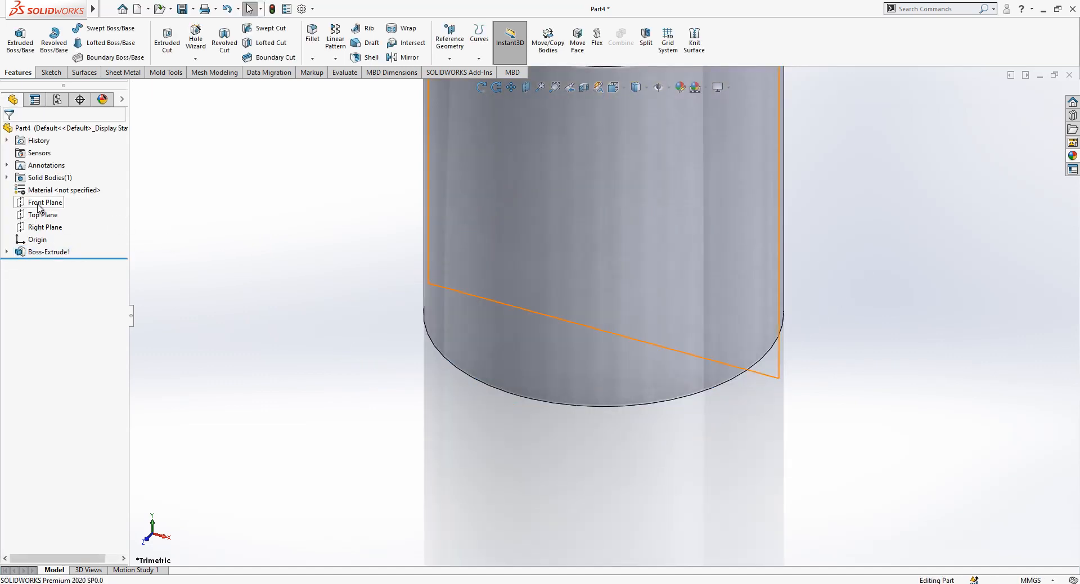
click(45, 202)
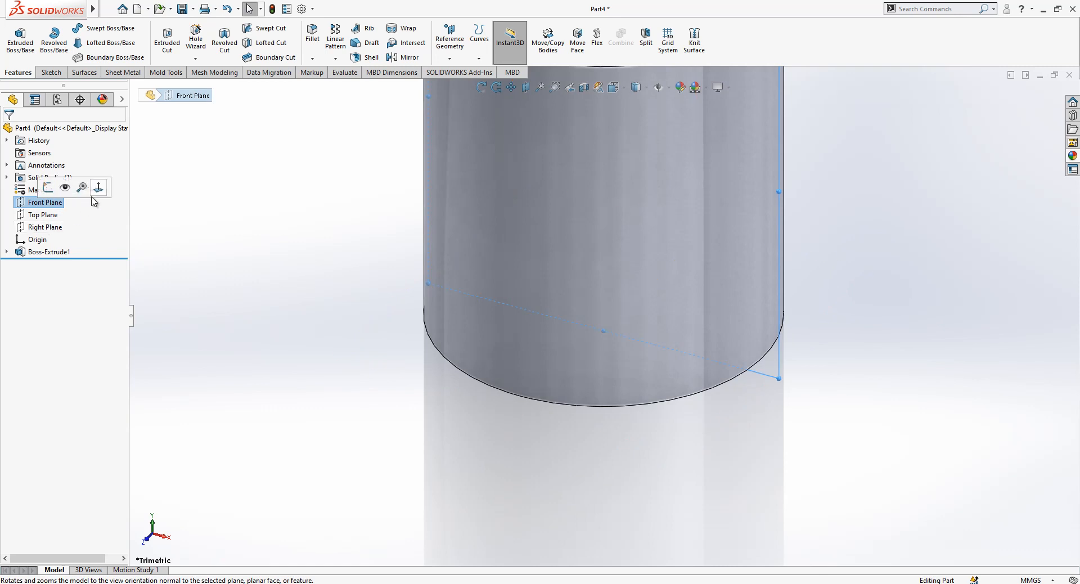
On the Front Plane, sketch a slanted line across the cylinder's top and dimension its angle.
click(44, 202)
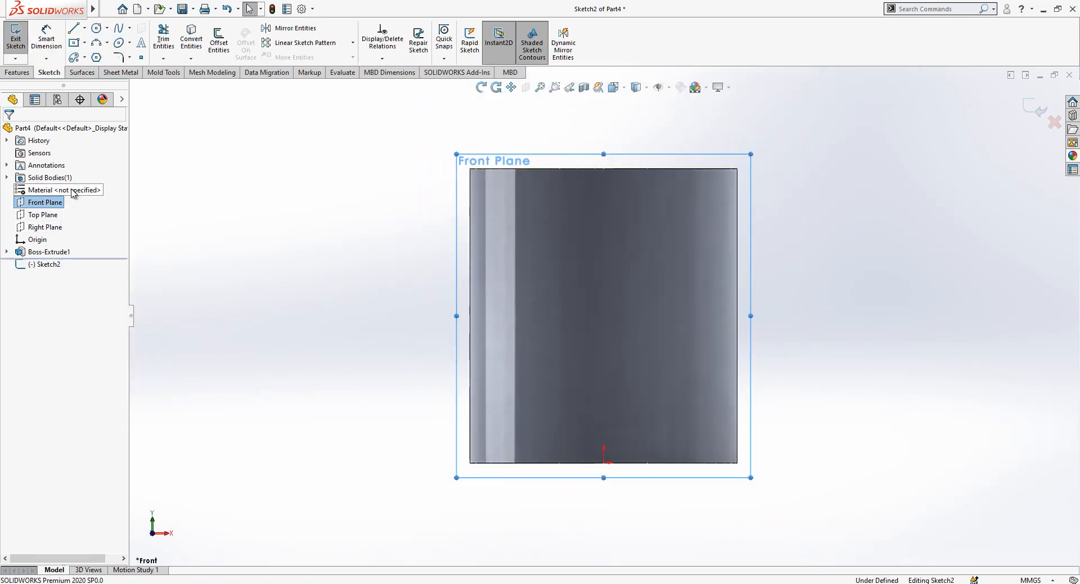
click(74, 27)
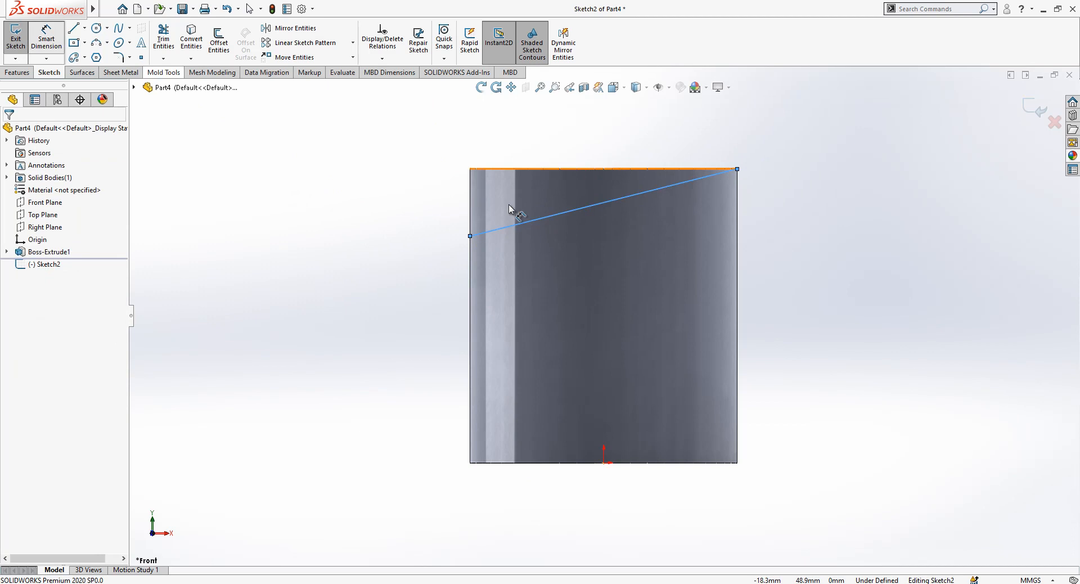
click(530, 171)
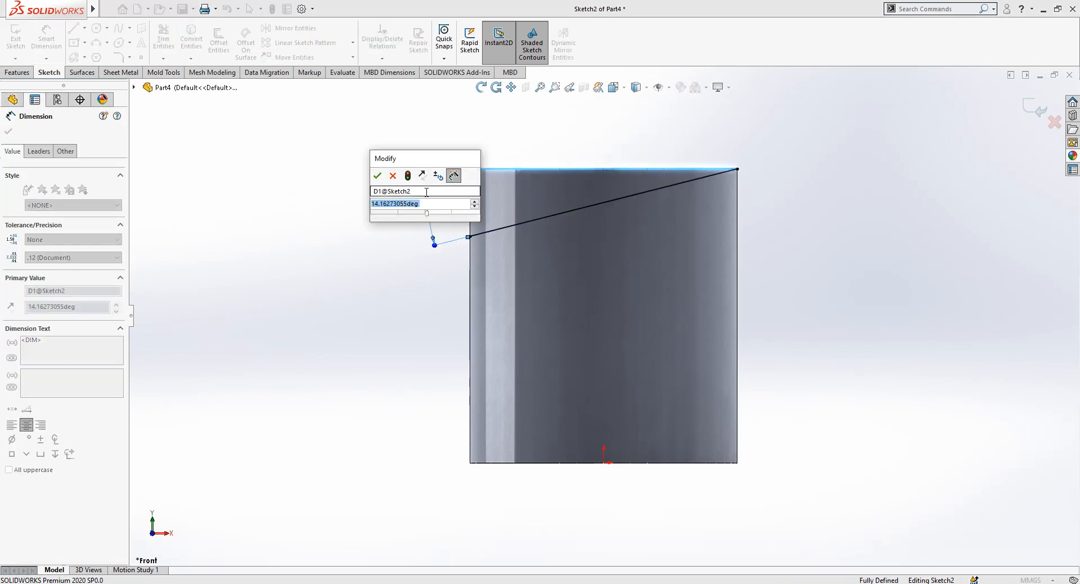
click(377, 175)
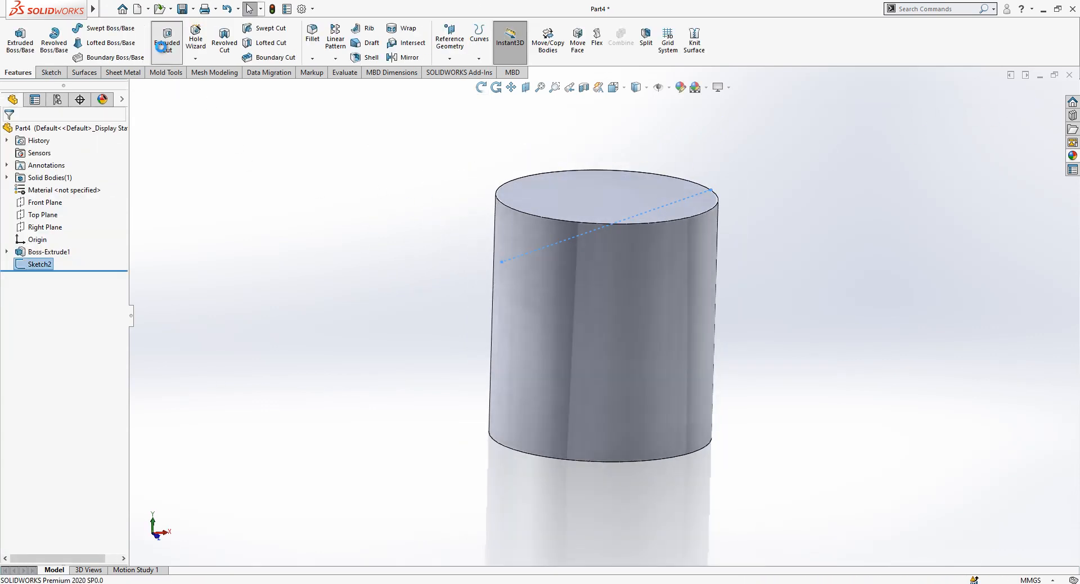
Cut the cylinder's top along the slanted line, Through All in both directions.
click(166, 39)
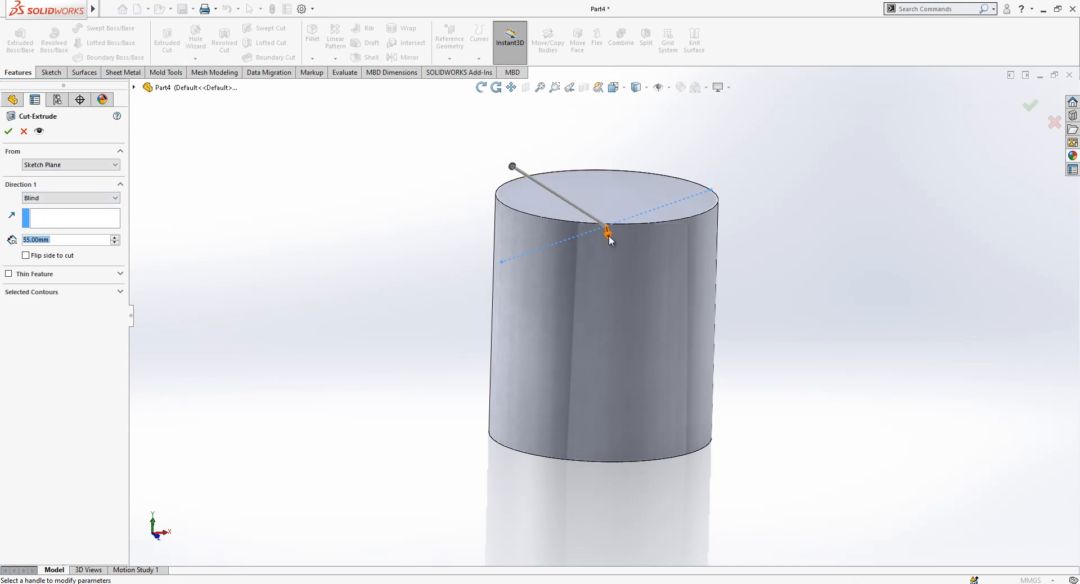
click(25, 254)
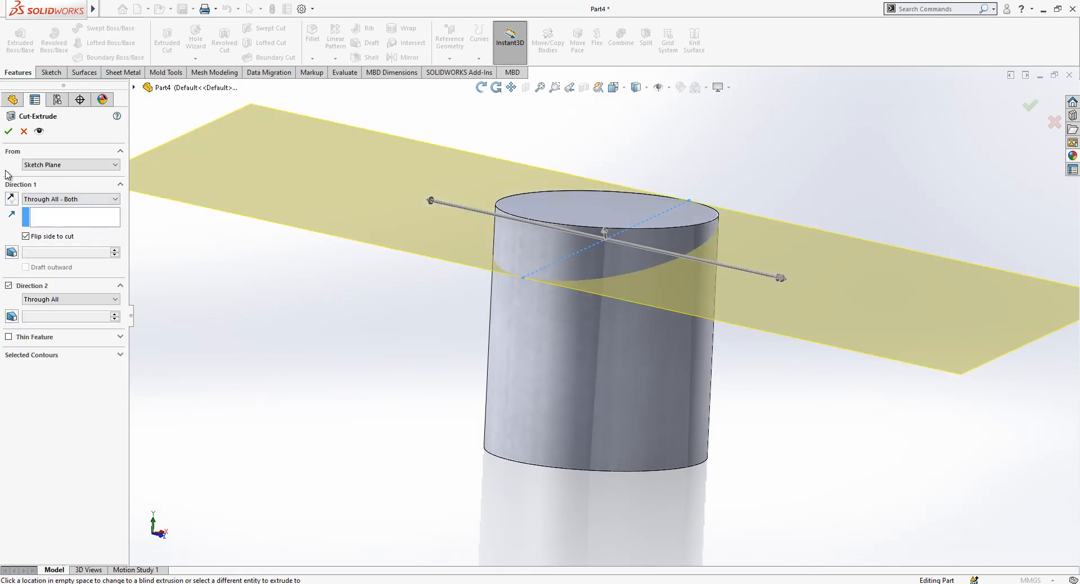
click(8, 131)
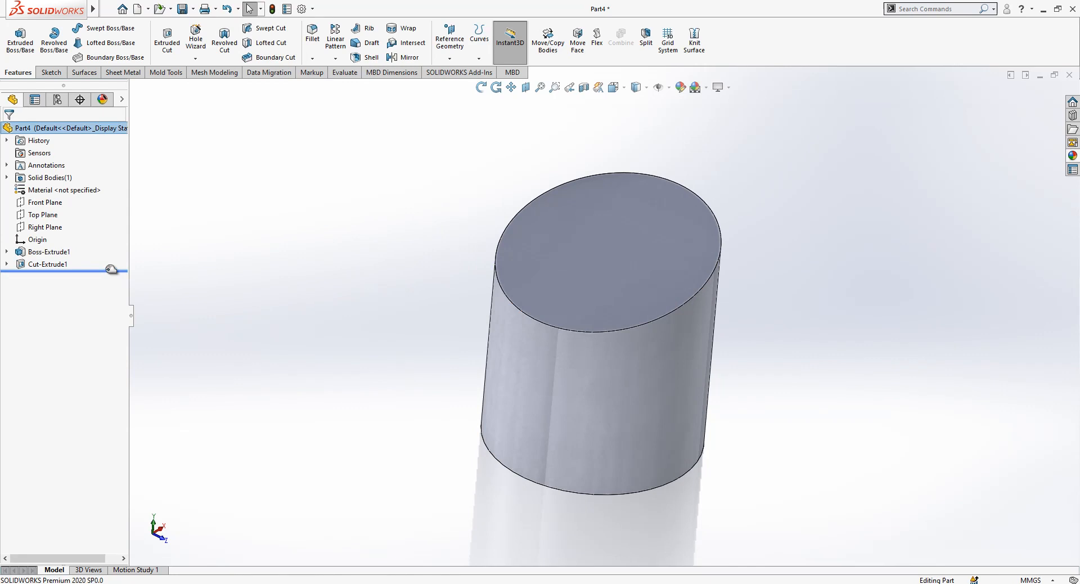
Shell the cylinder into a thin-walled tube with its angled top face removed.
click(371, 57)
text(2)
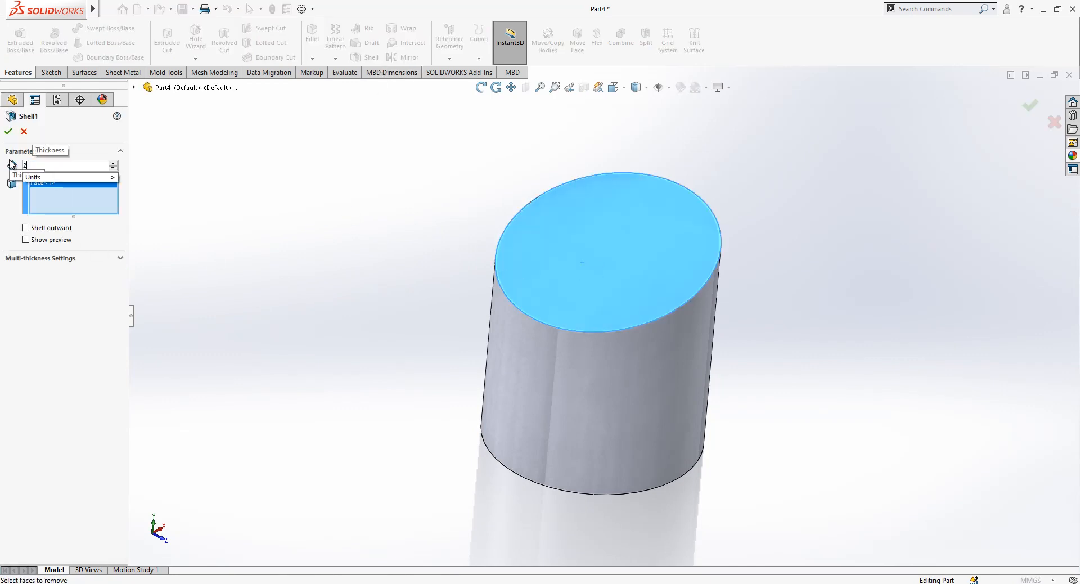
click(8, 131)
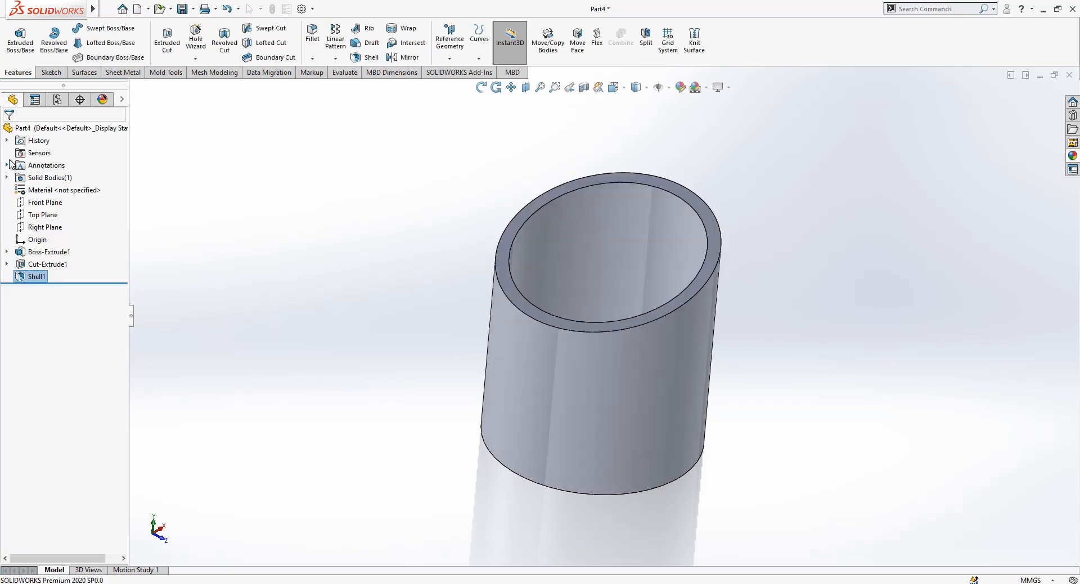
click(42, 214)
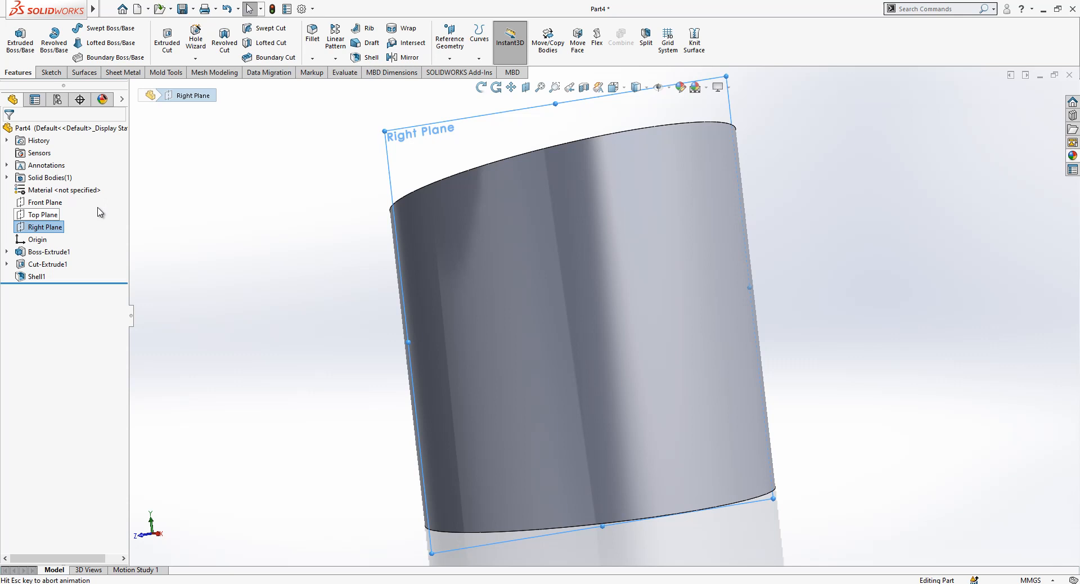
On the Right Plane, sketch a 10 mm wide centre rectangle on a vertical centreline, tied to the inner floor.
right_click(43, 227)
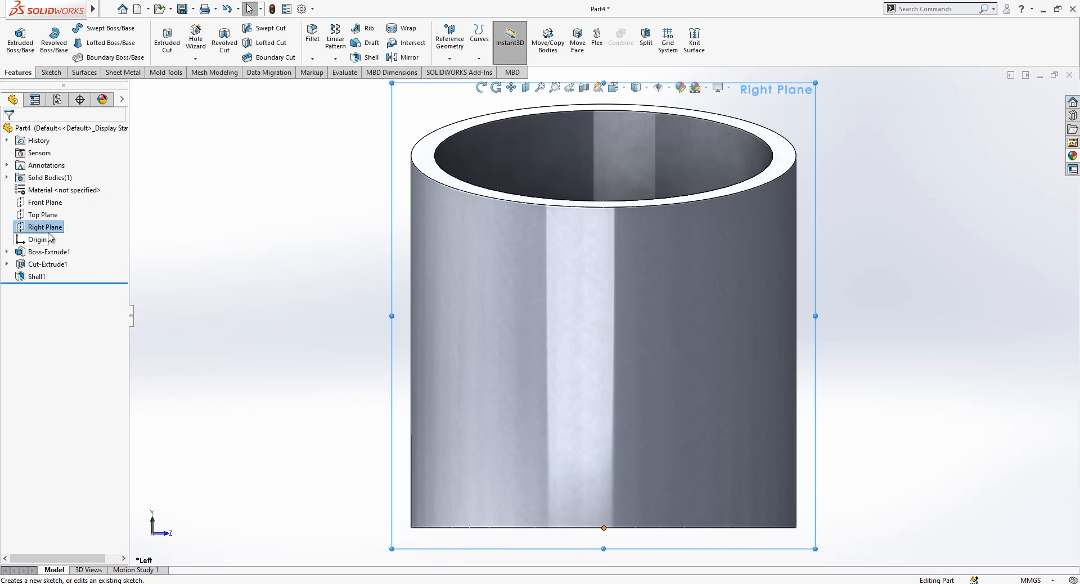
click(44, 226)
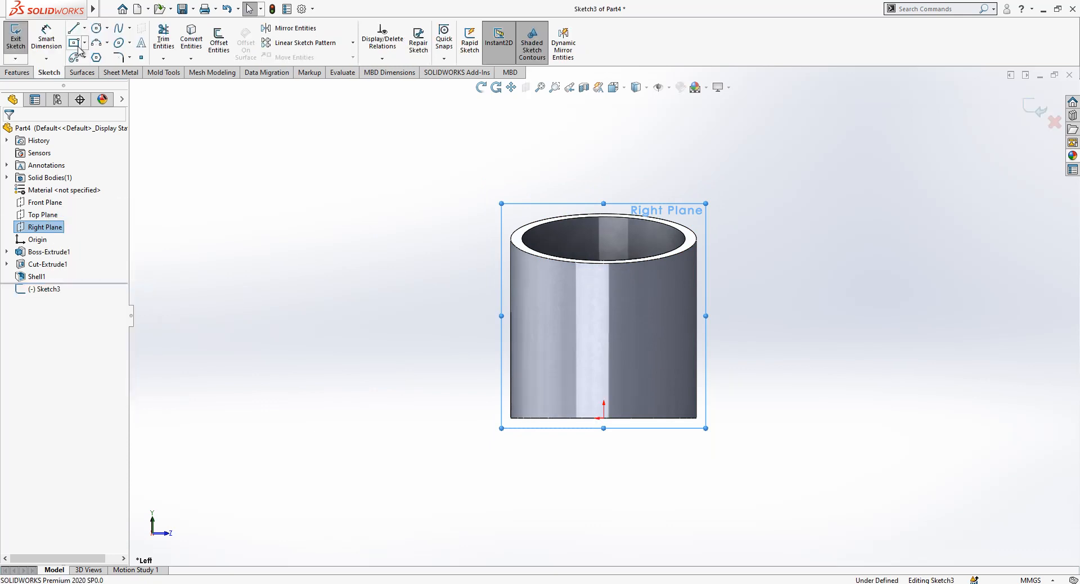
click(74, 28)
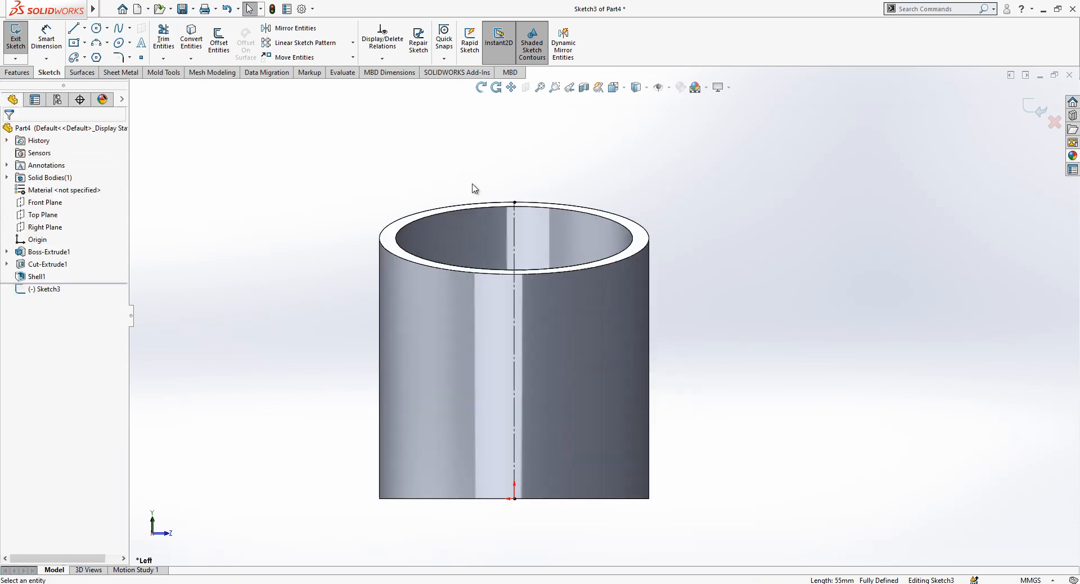
click(75, 28)
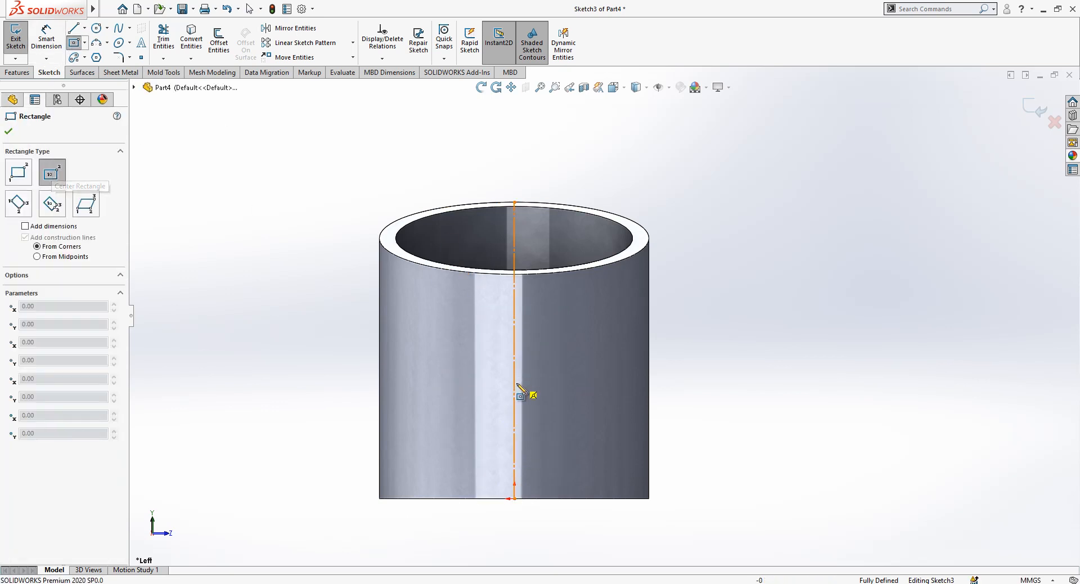
drag(515, 394, 539, 262)
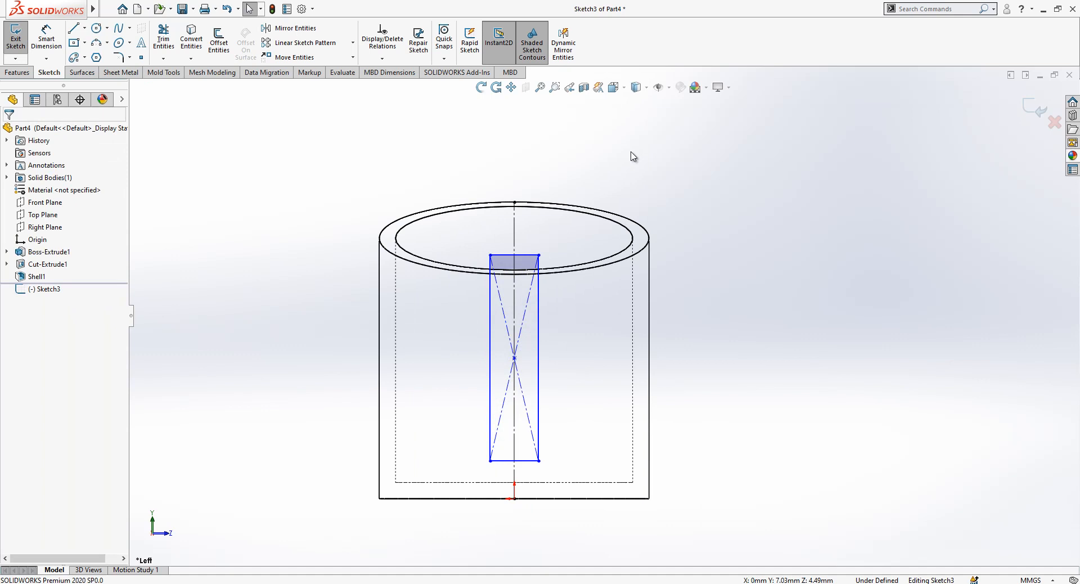
click(531, 456)
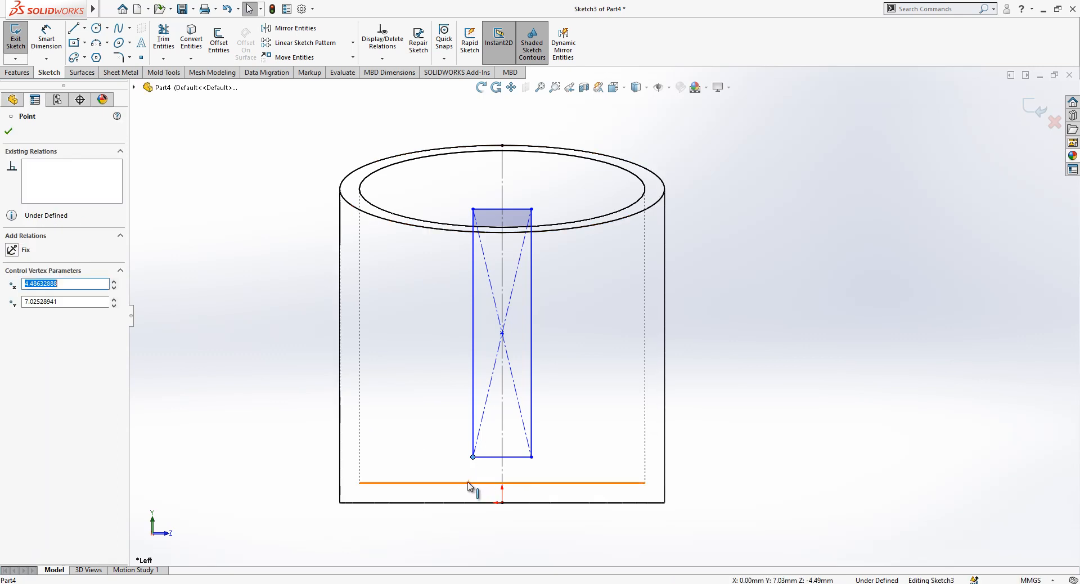
click(468, 482)
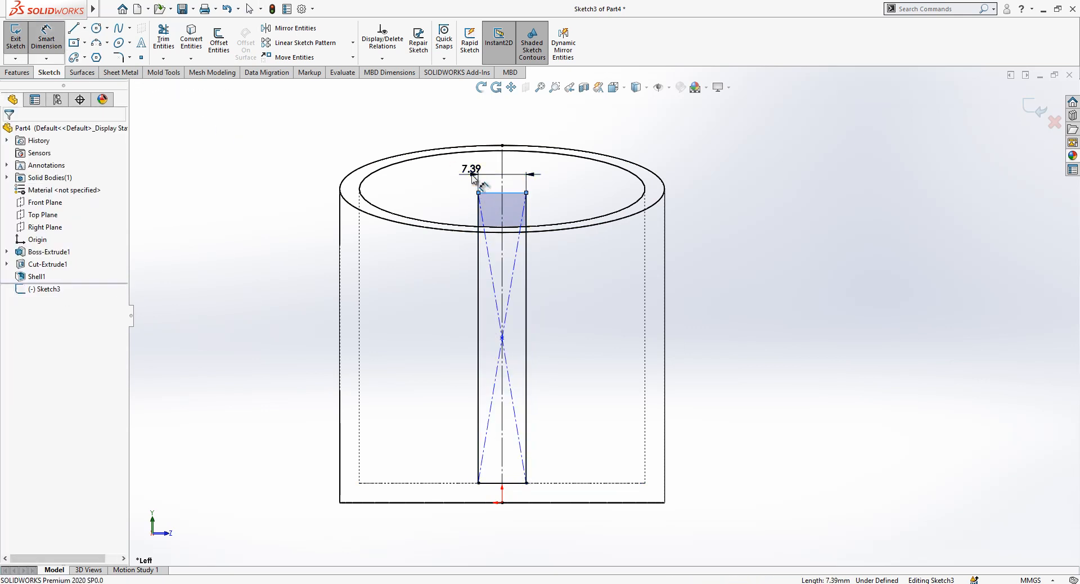
click(471, 170)
text(10)
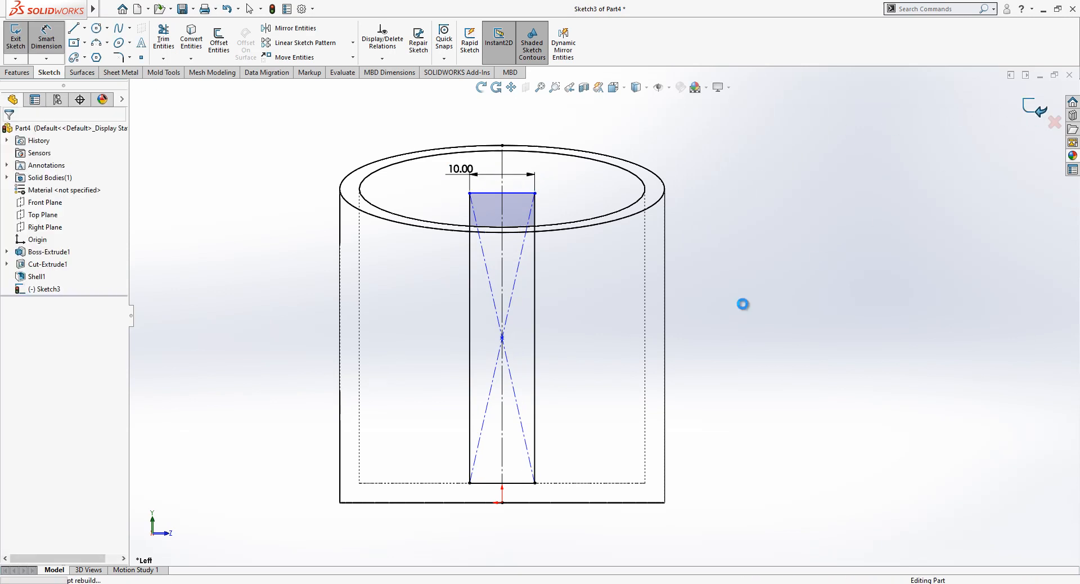
Cut the 10 mm slot through the tube wall and show the model Shaded With Edges.
click(15, 37)
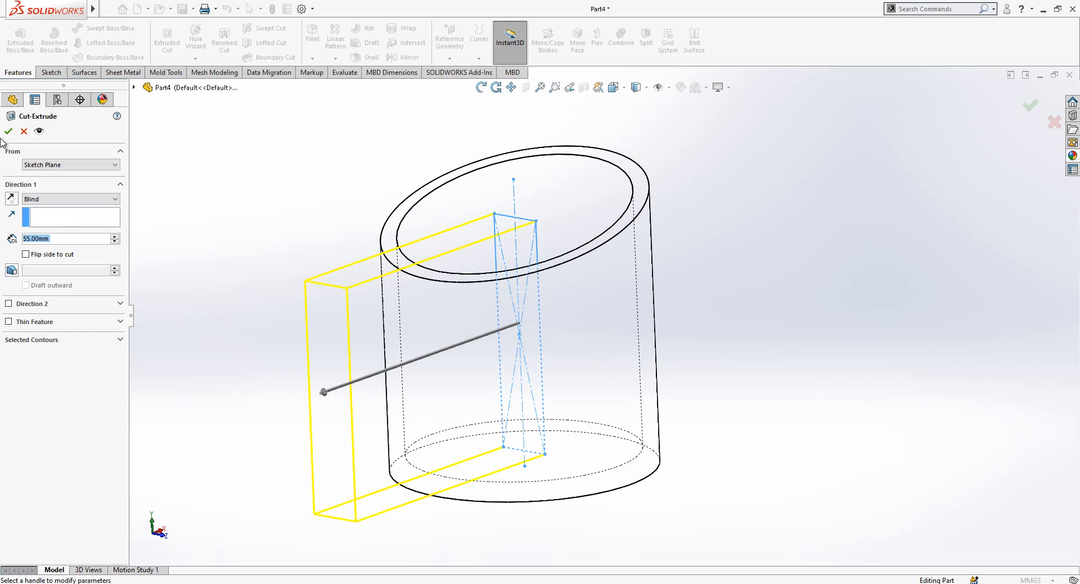
click(7, 132)
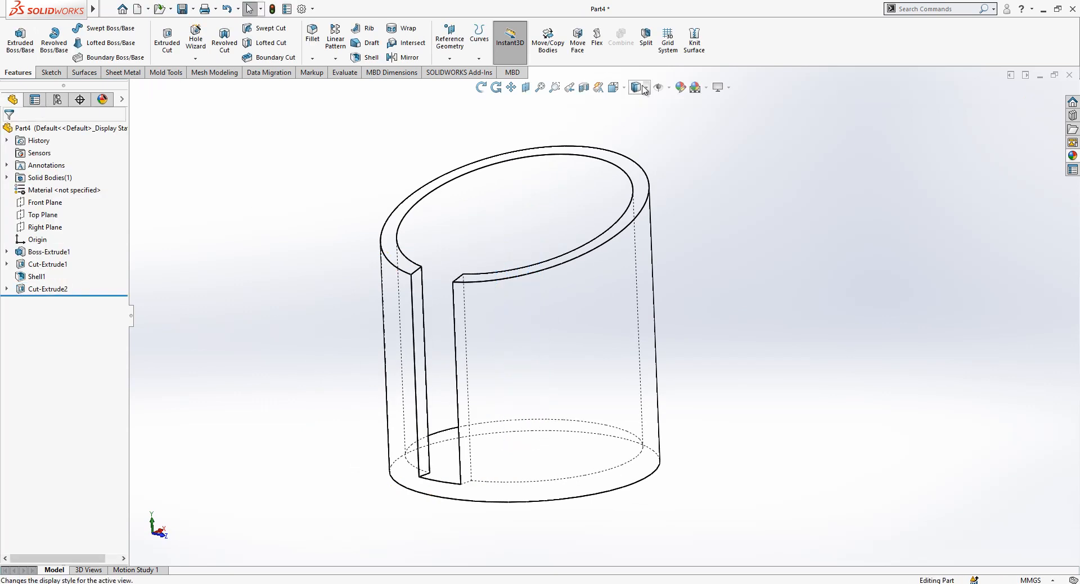
click(634, 87)
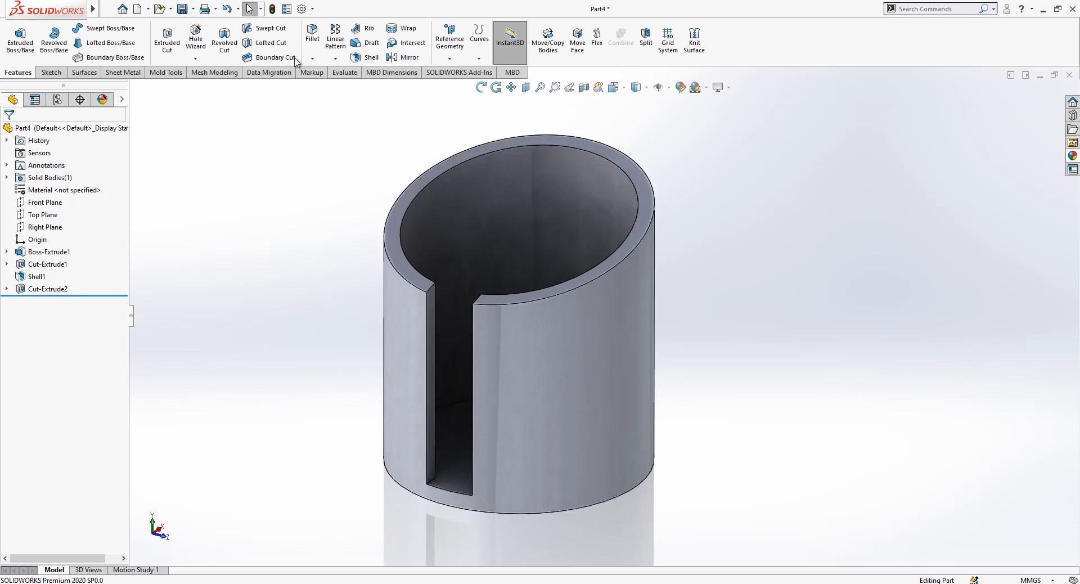
Fillet both top edges of the slot with a 10 mm radius.
click(311, 34)
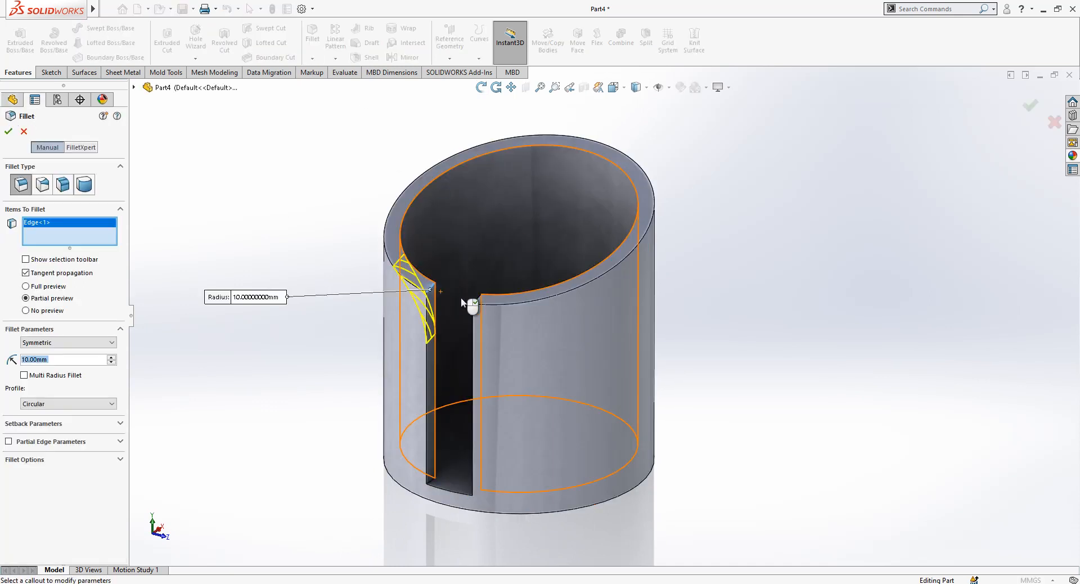
click(473, 301)
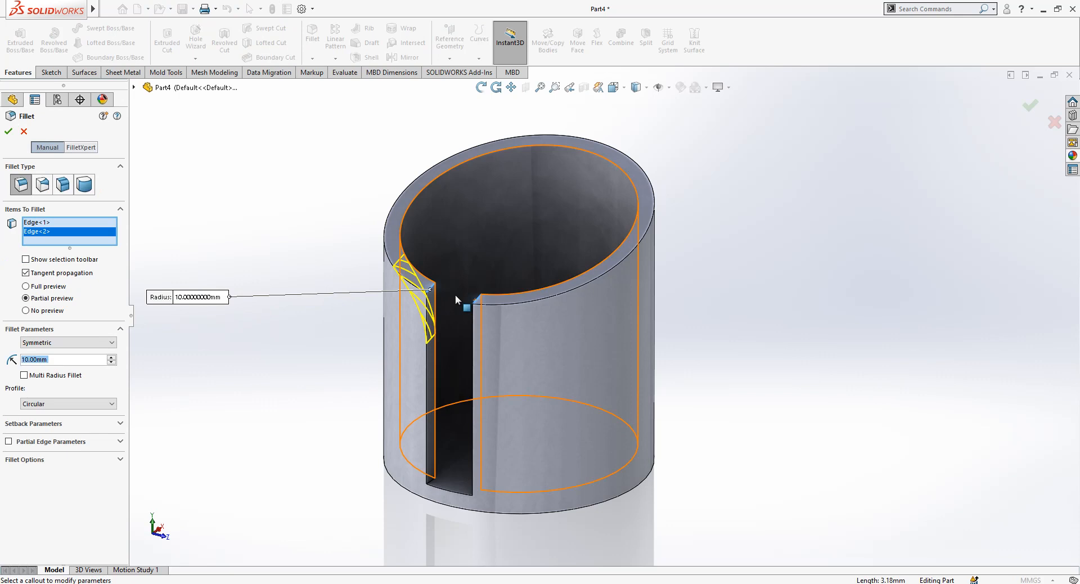
click(8, 131)
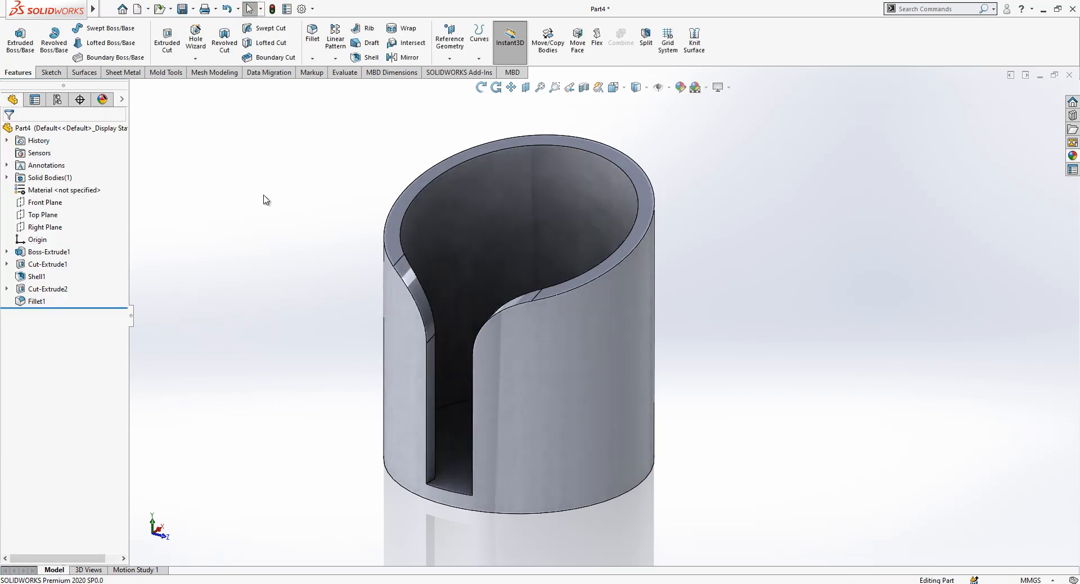
mouse_move(331, 153)
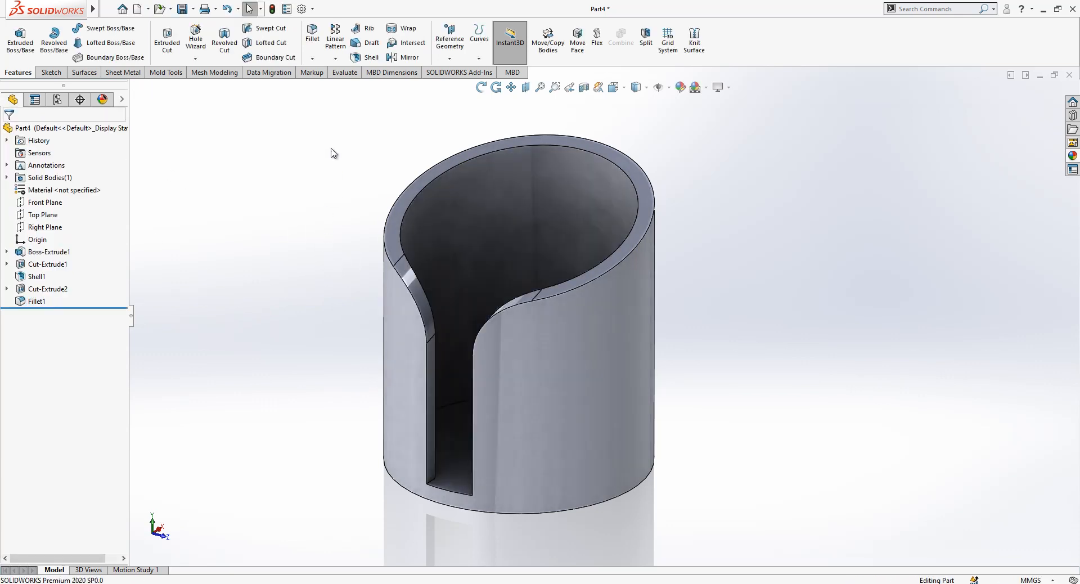
click(122, 72)
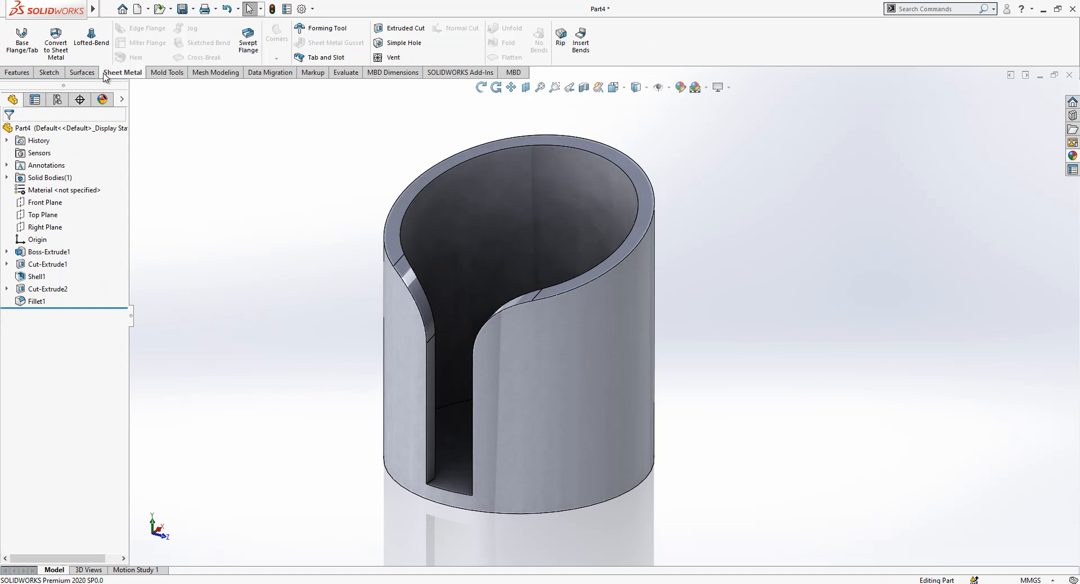
Apply Cut With Surface using the Front Plane, keeping one half of the cup.
click(244, 43)
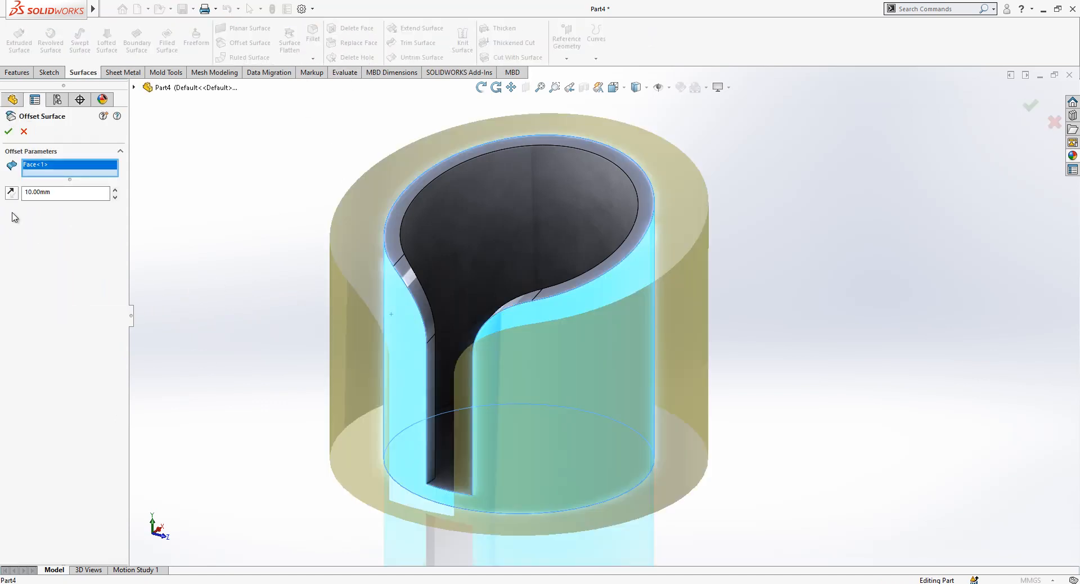
click(24, 131)
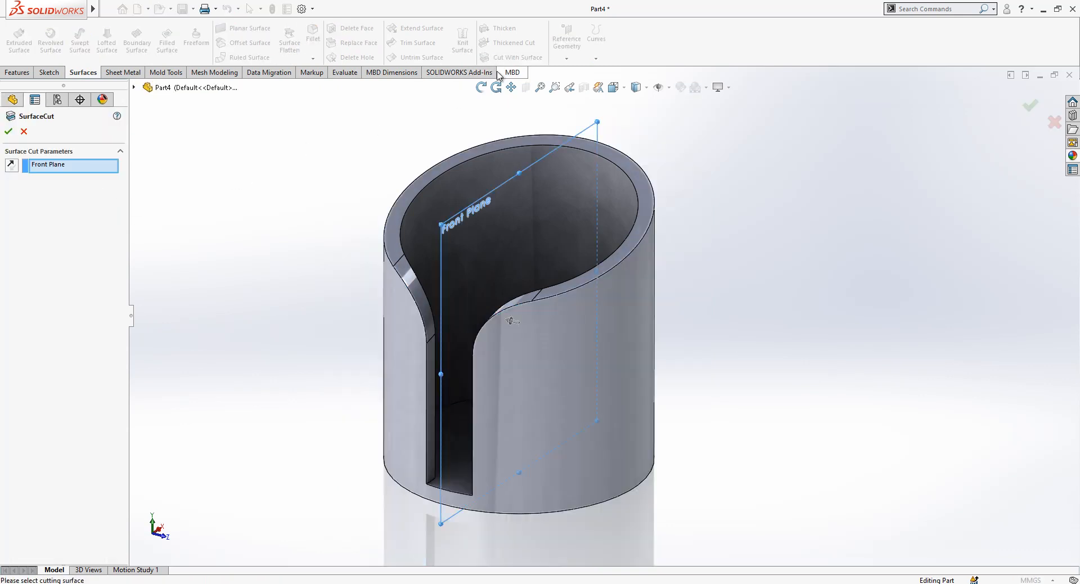
click(9, 132)
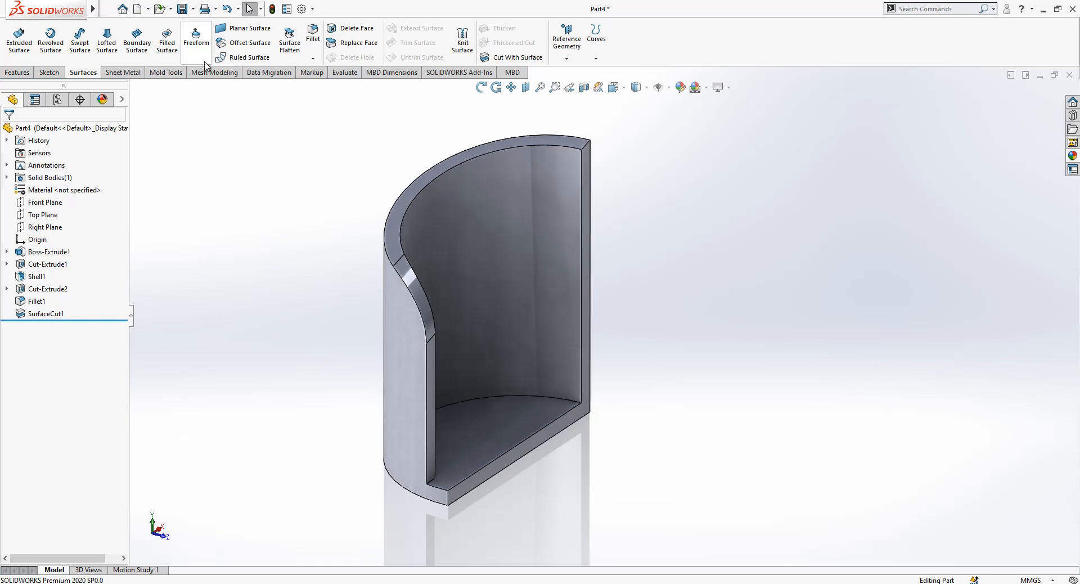
Create an offset surface from the half cup's outer face and hide the solid body.
click(248, 43)
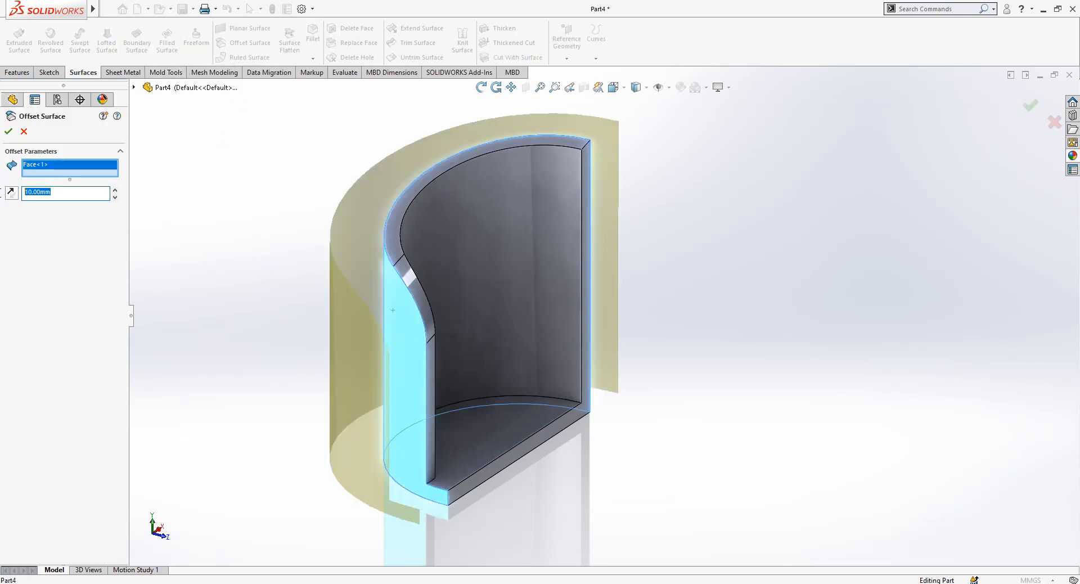
click(7, 131)
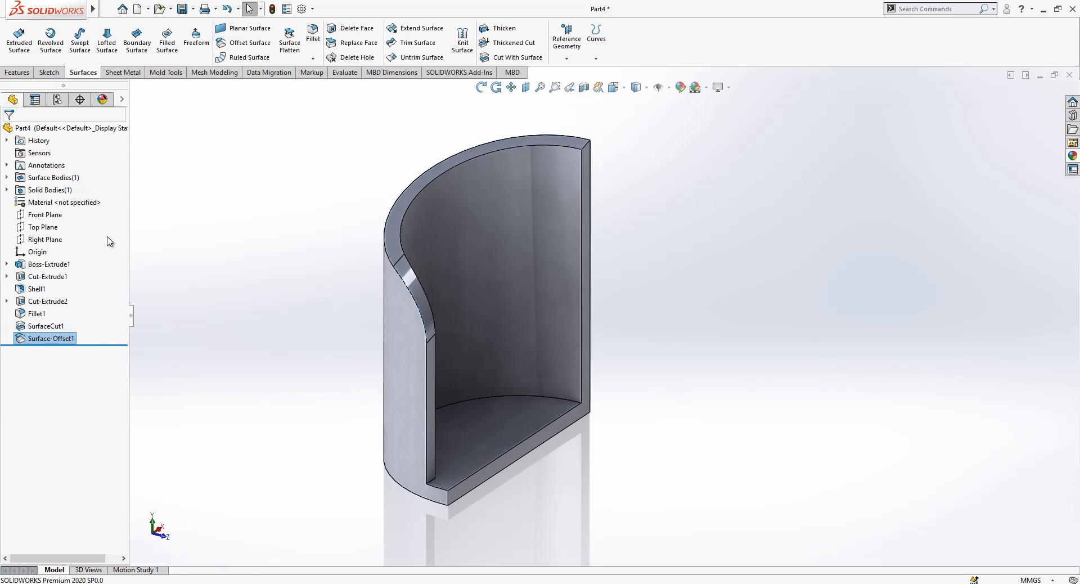
click(49, 190)
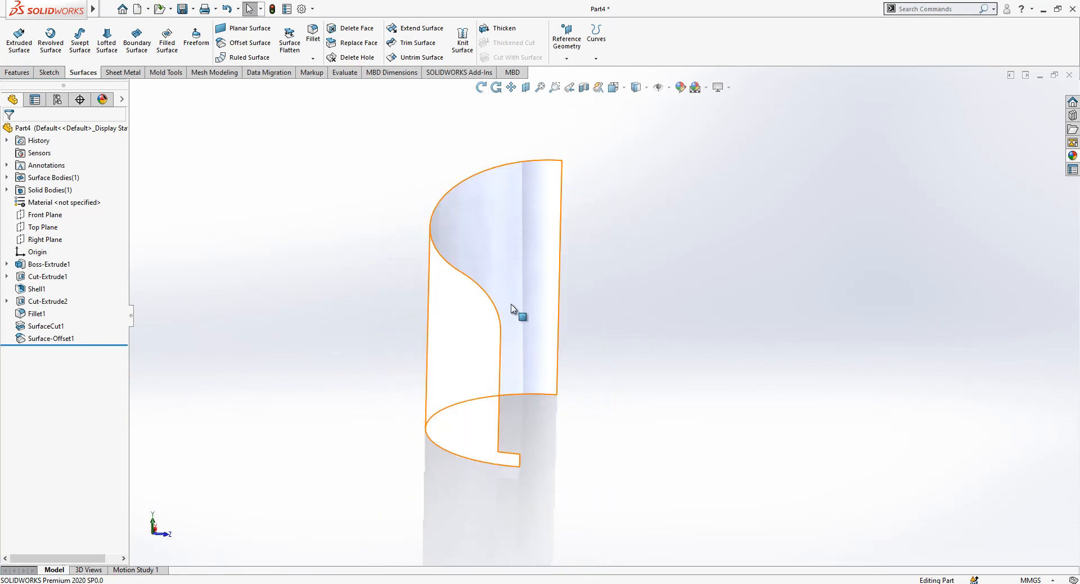
mouse_move(485, 305)
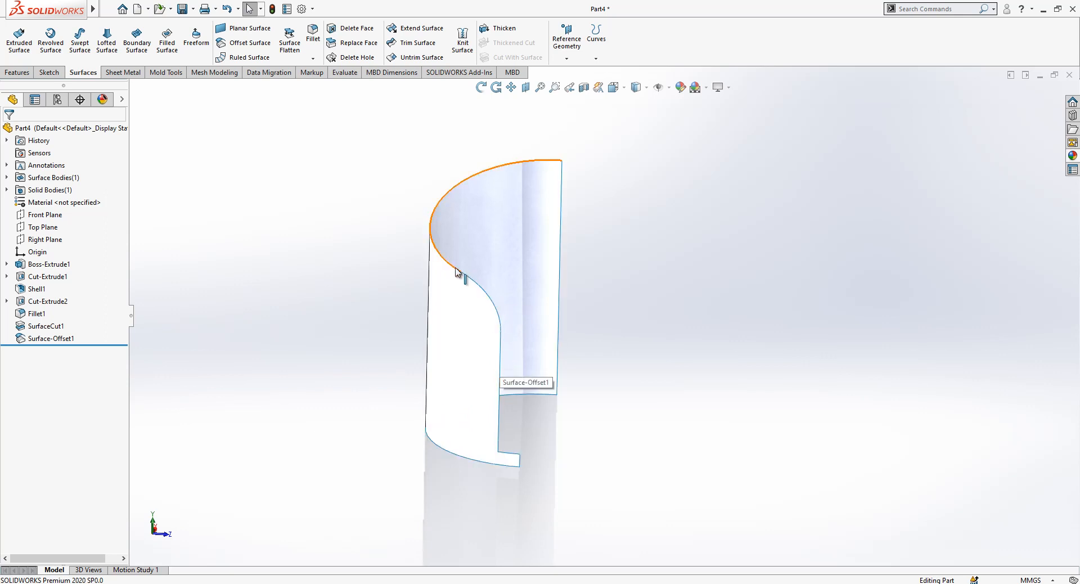
drag(458, 273, 518, 272)
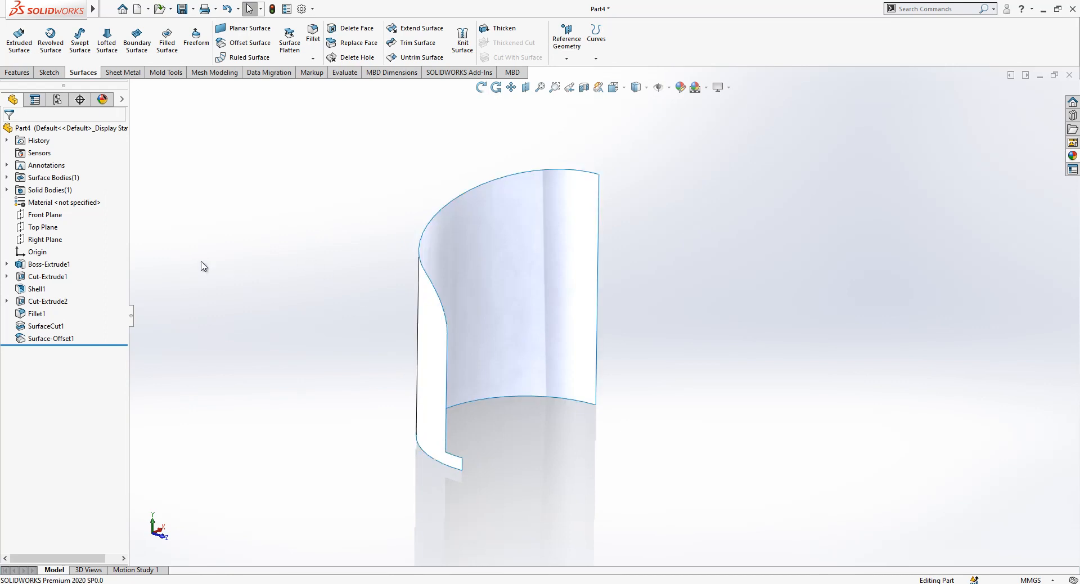
mouse_move(193, 281)
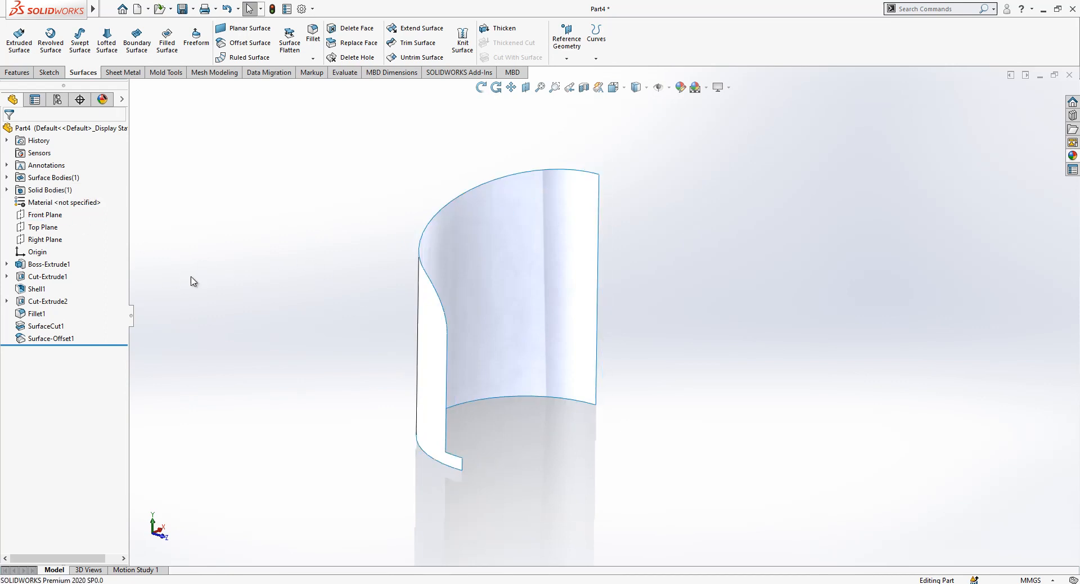
Sketch a 60°, R5 arc at the lip corner on the Front Plane.
click(45, 215)
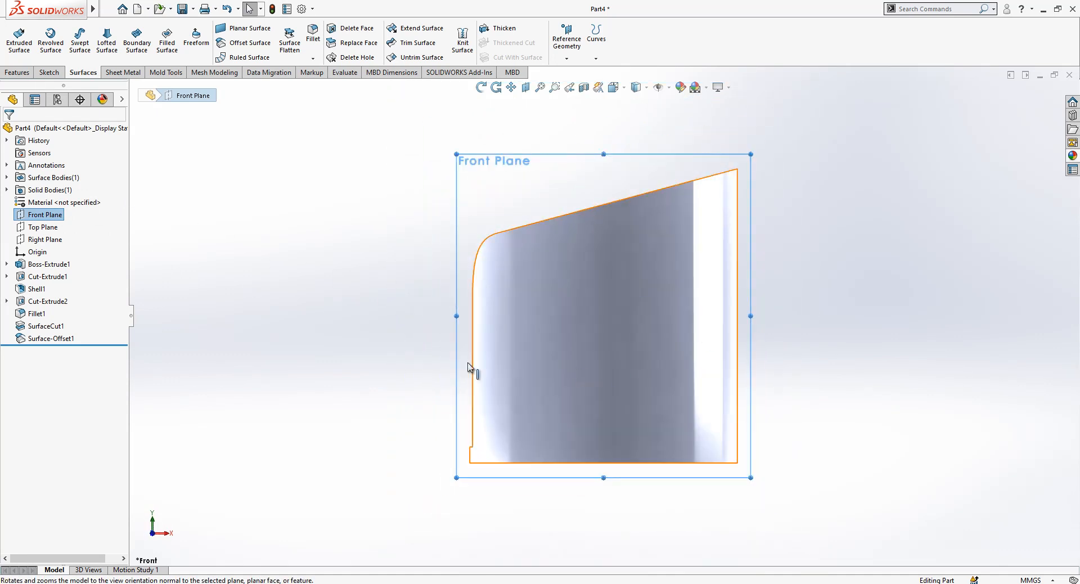
right_click(45, 214)
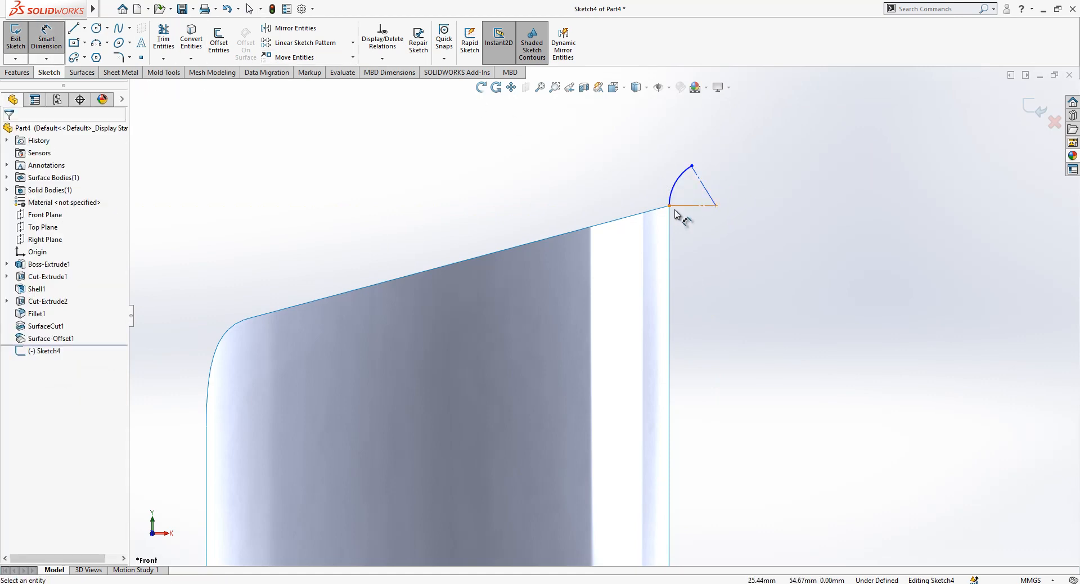
click(668, 205)
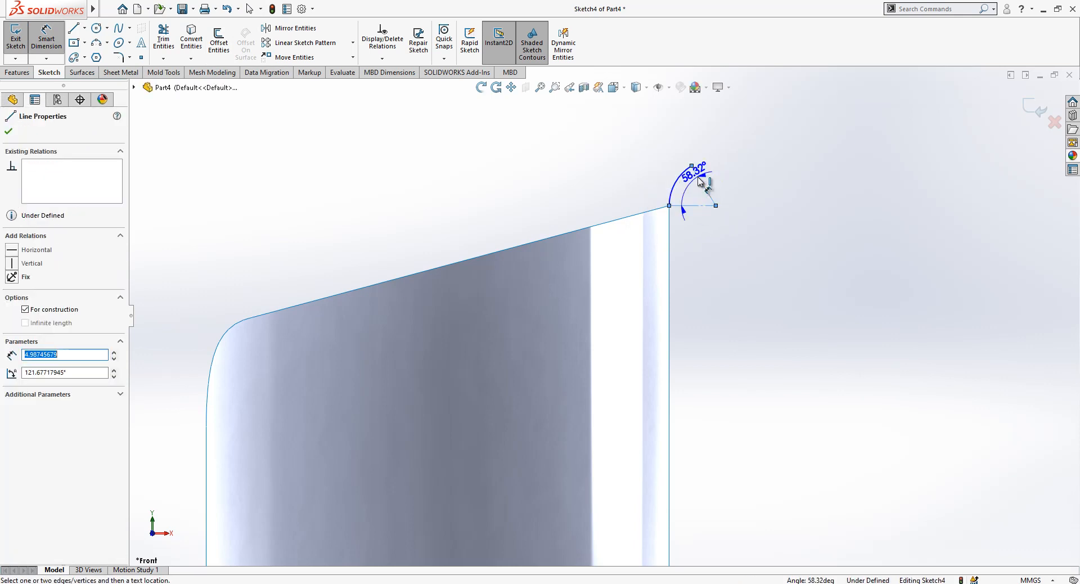
click(688, 167)
text(5)
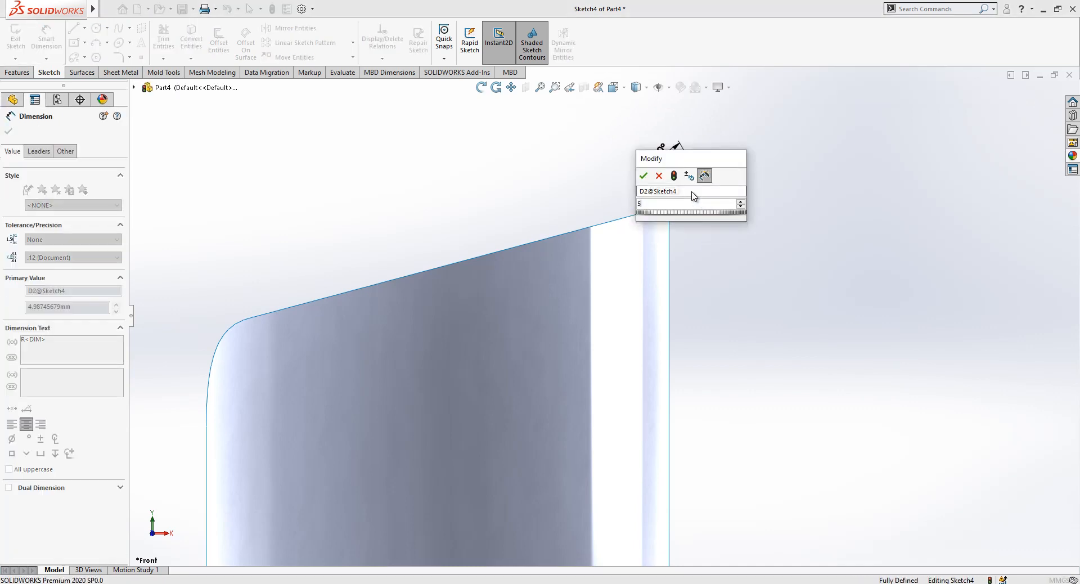
click(643, 176)
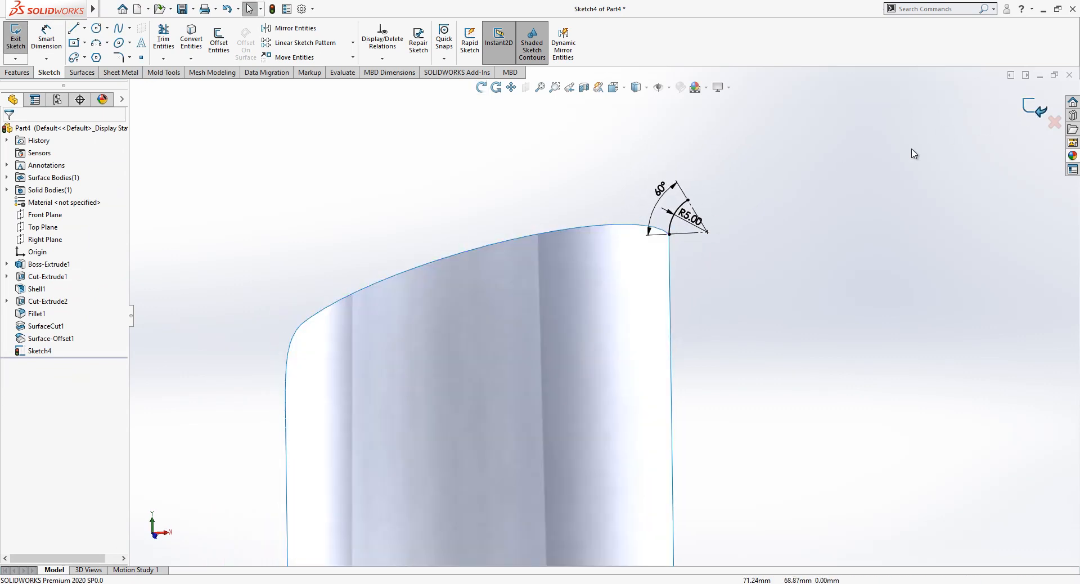
click(15, 36)
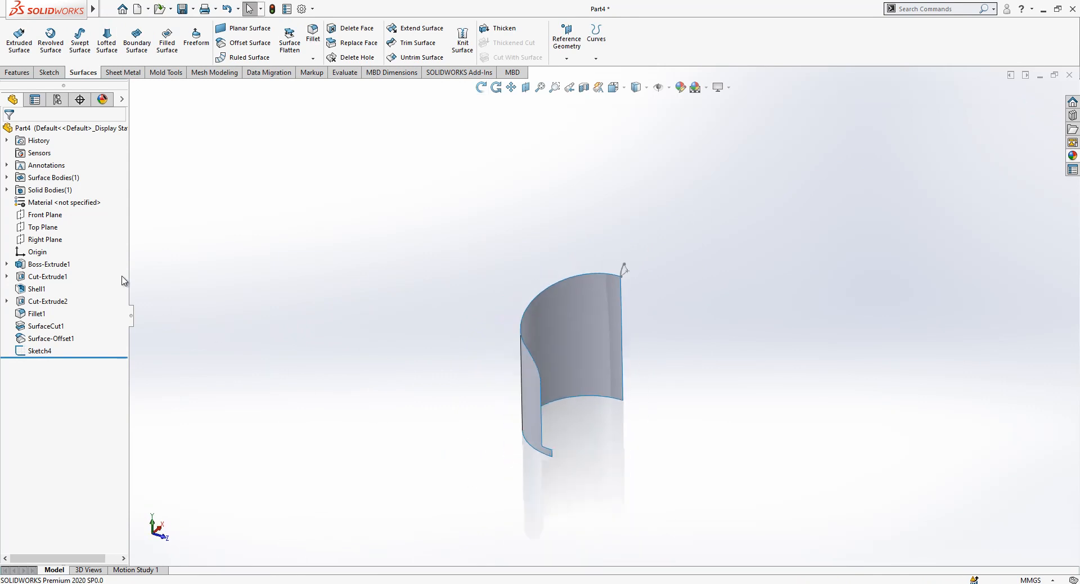
click(43, 227)
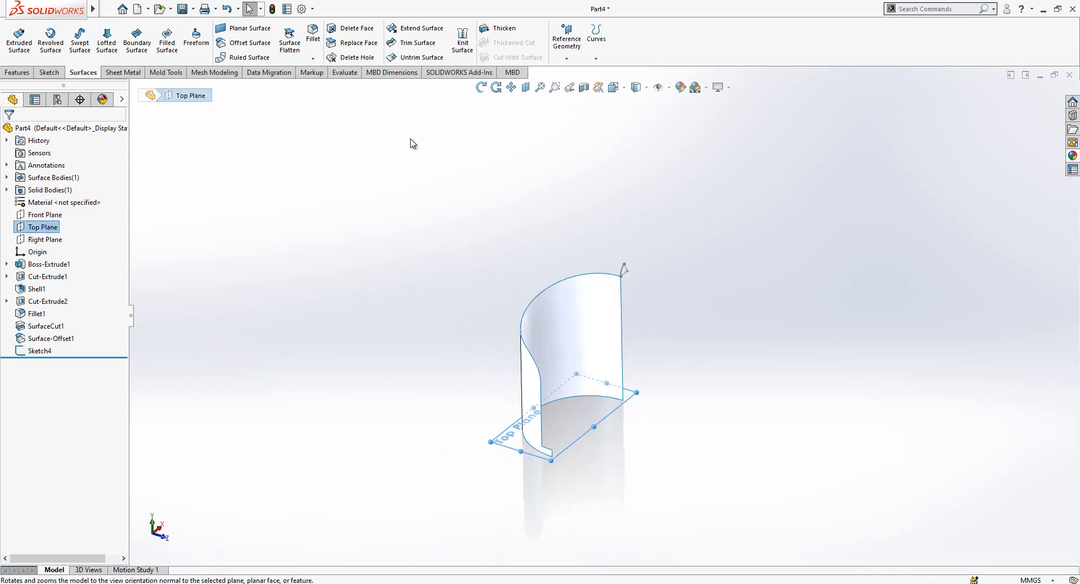
Add Plane1 parallel to Top Plane at the bottom corner and sketch centerlines 4° apart.
click(566, 33)
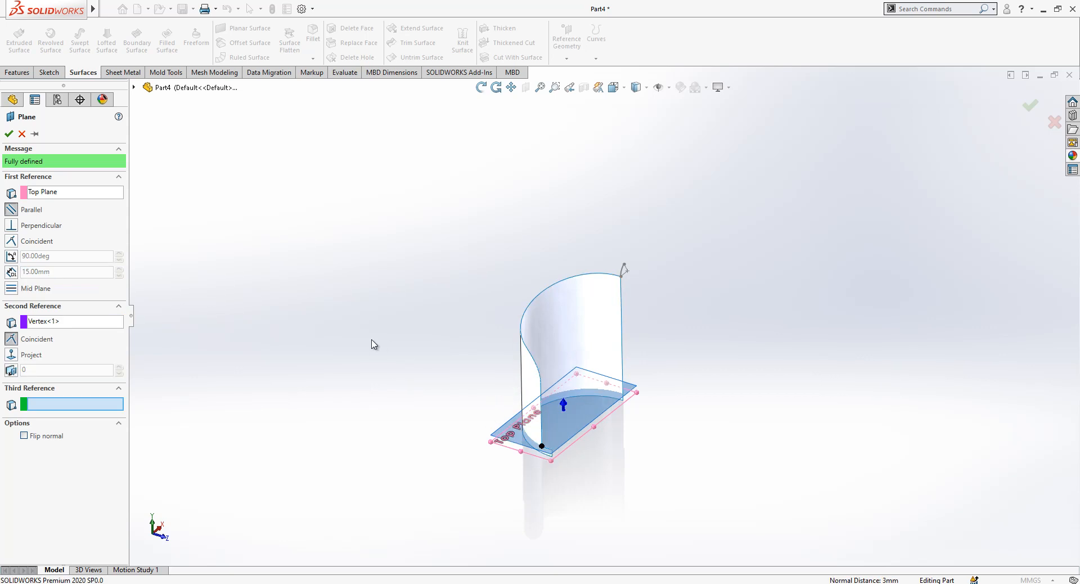
mouse_move(13, 143)
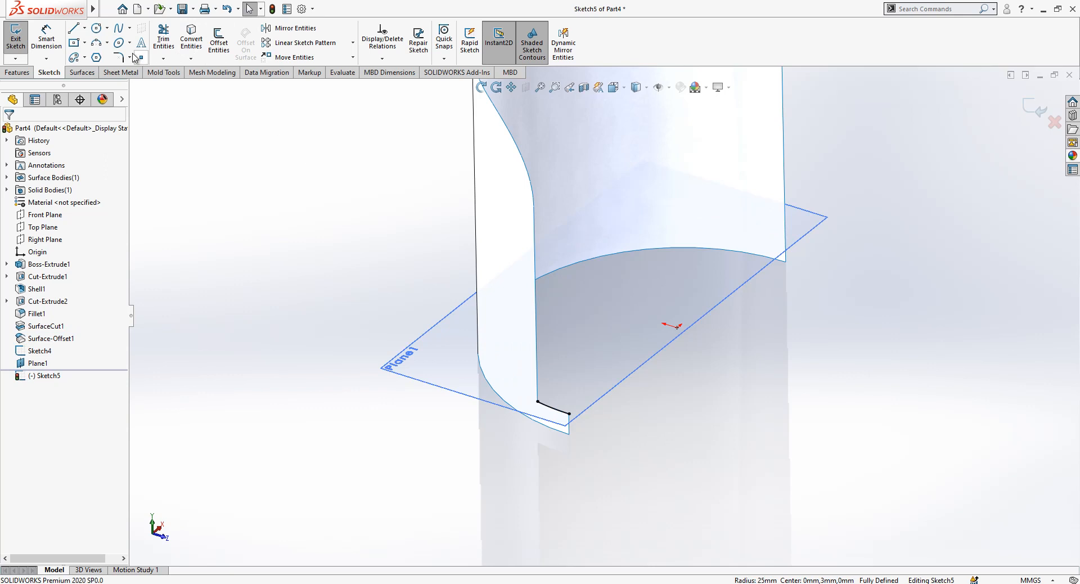
click(73, 28)
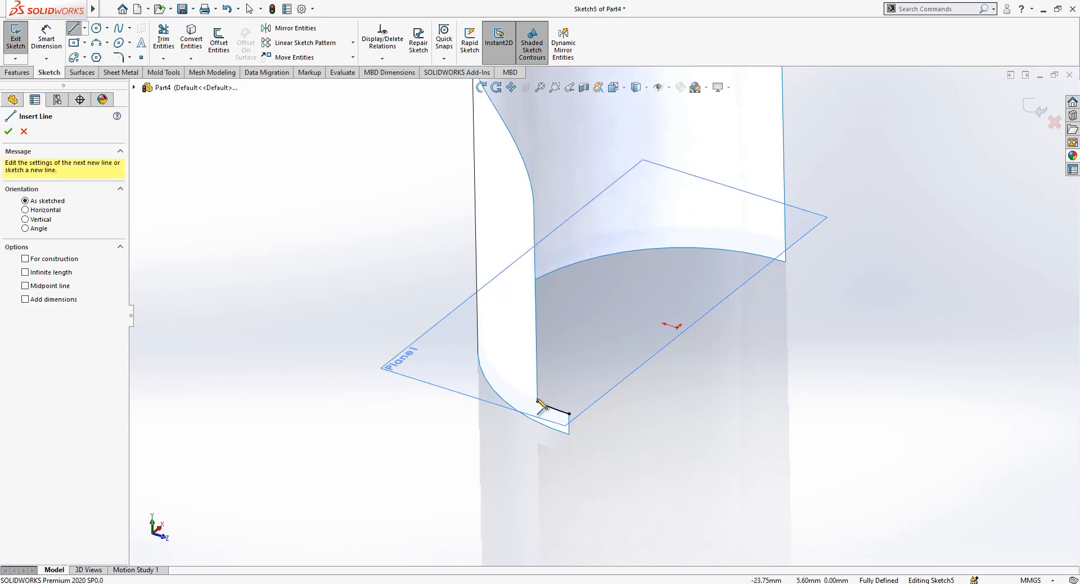
drag(544, 409, 681, 328)
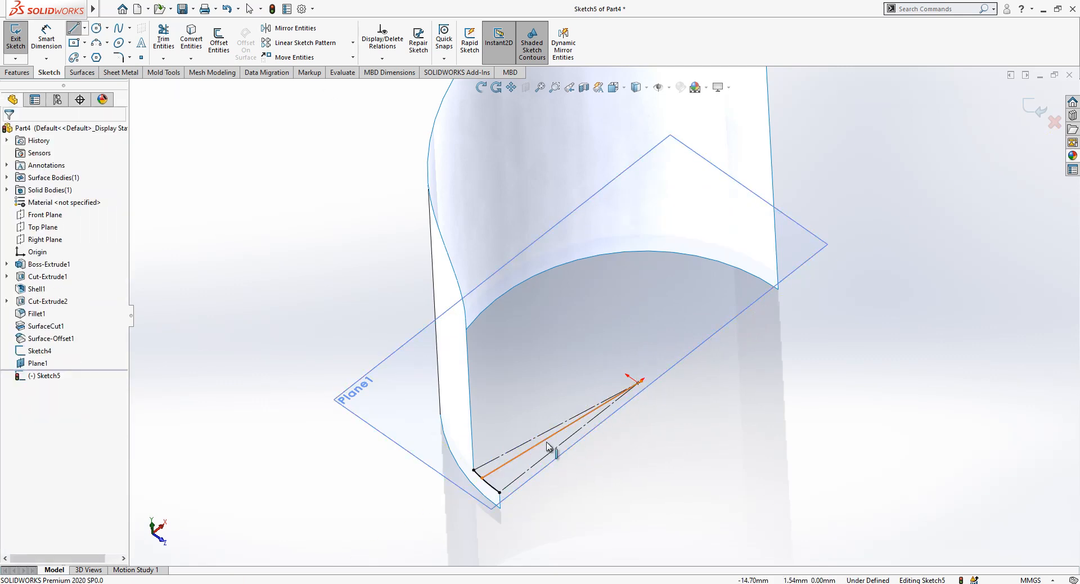
click(191, 38)
text(4)
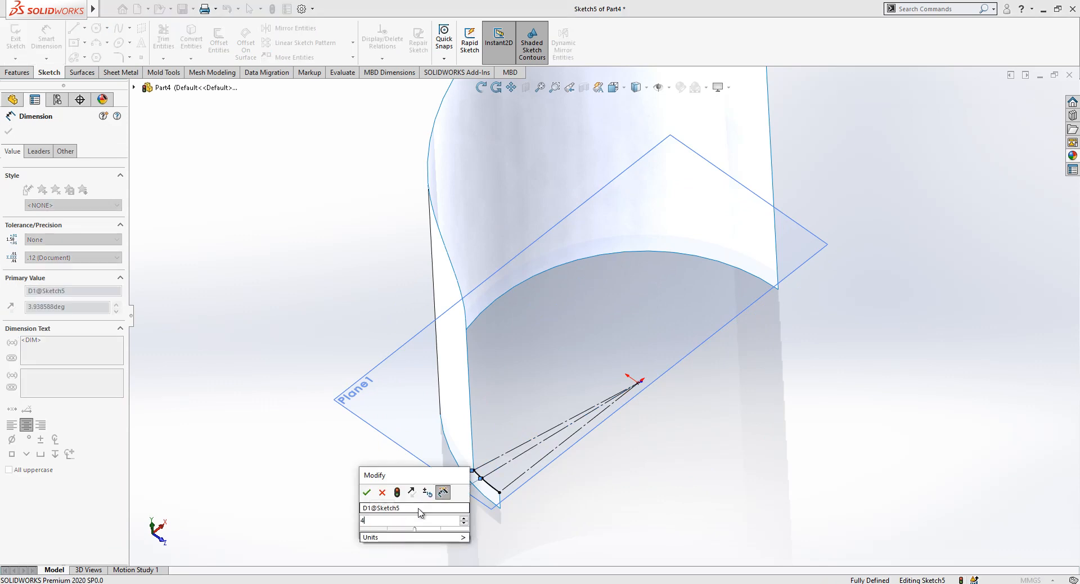
click(368, 491)
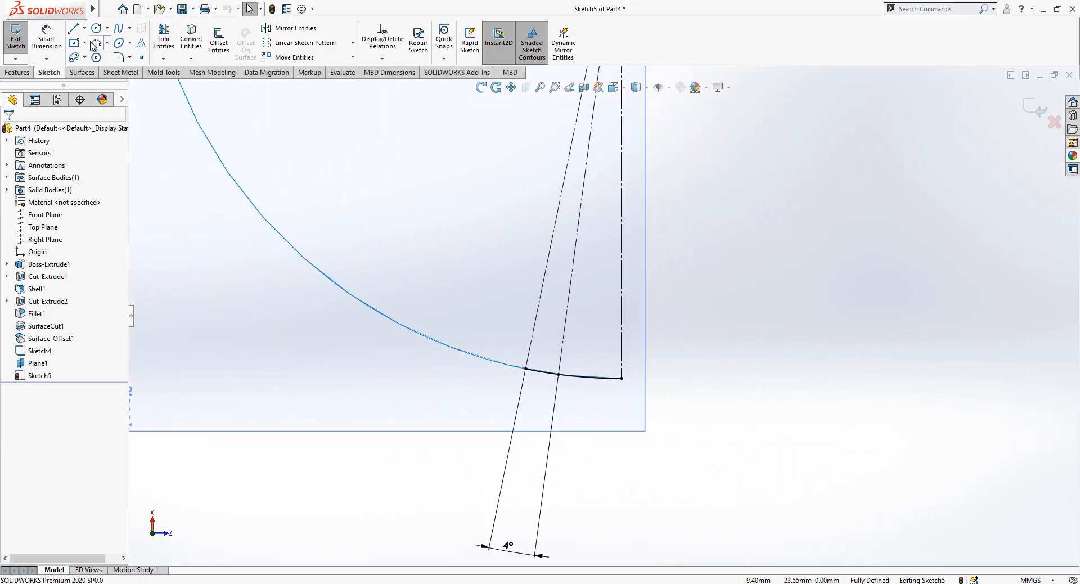
click(163, 34)
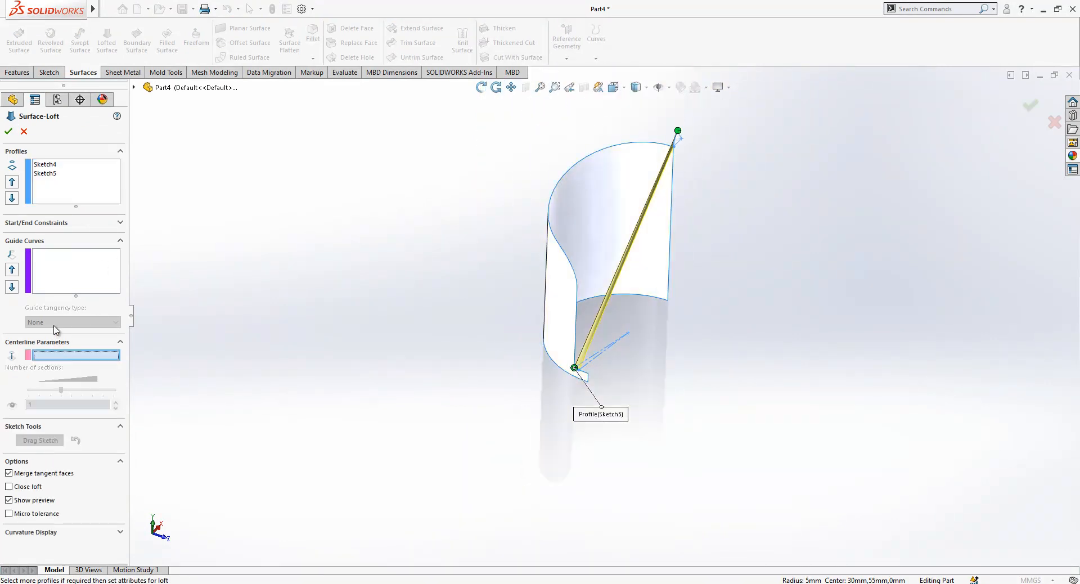
Loft Surface-Loft1 between Sketch4 and Sketch5 using the centerline, with a Normal To Profile start.
click(76, 355)
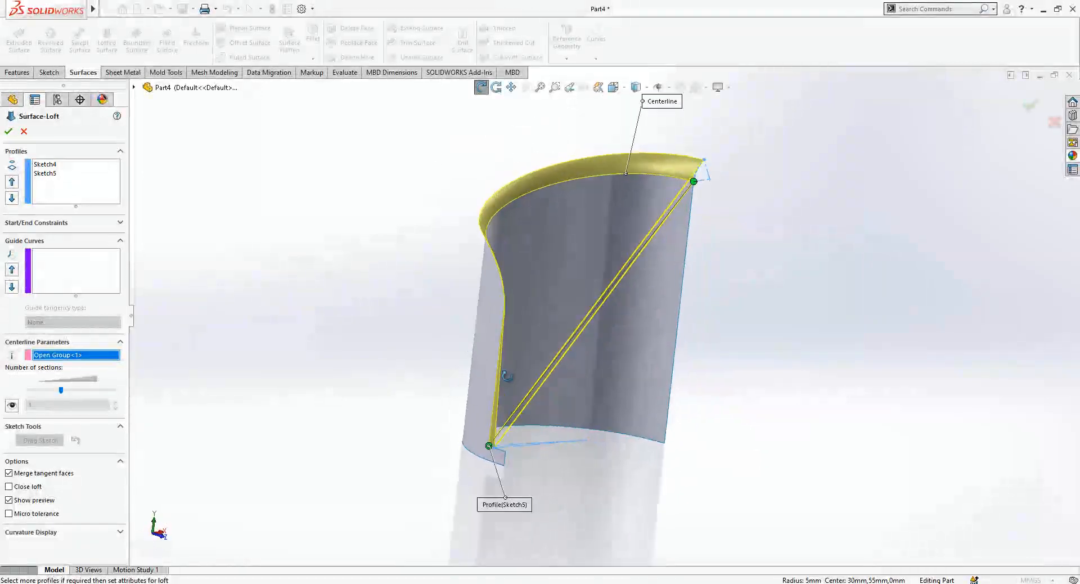
click(45, 164)
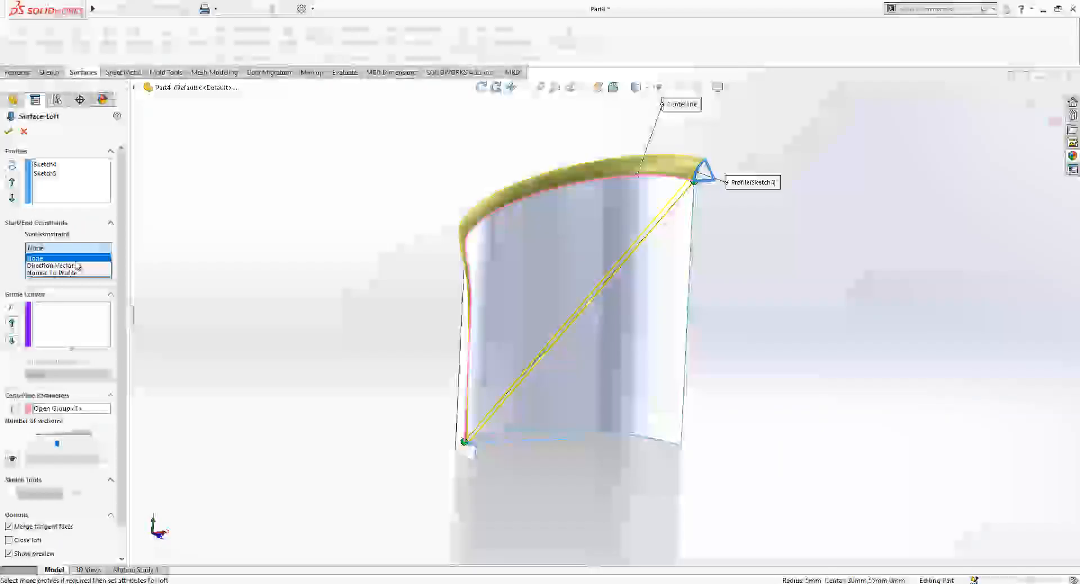
click(65, 272)
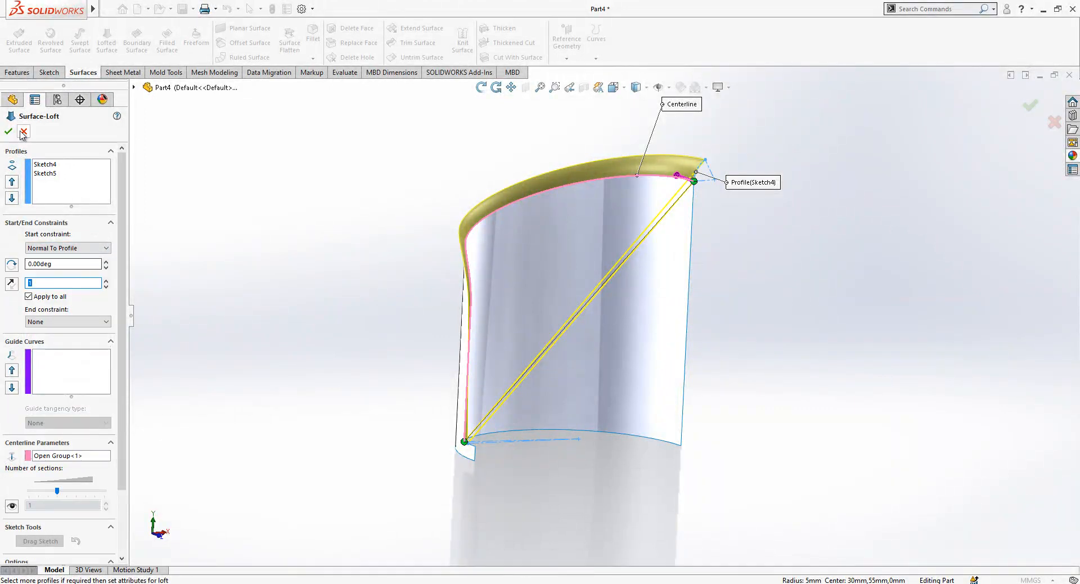
click(8, 131)
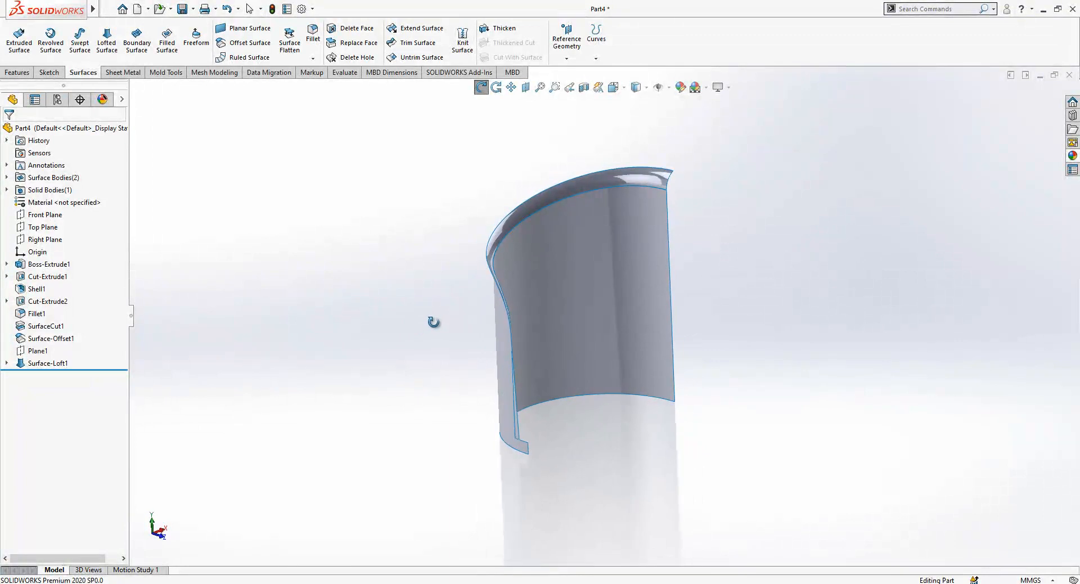
Mirror Surface-Loft1 and Surface-Offset1 about the Front Plane with knit surfaces enabled.
click(45, 214)
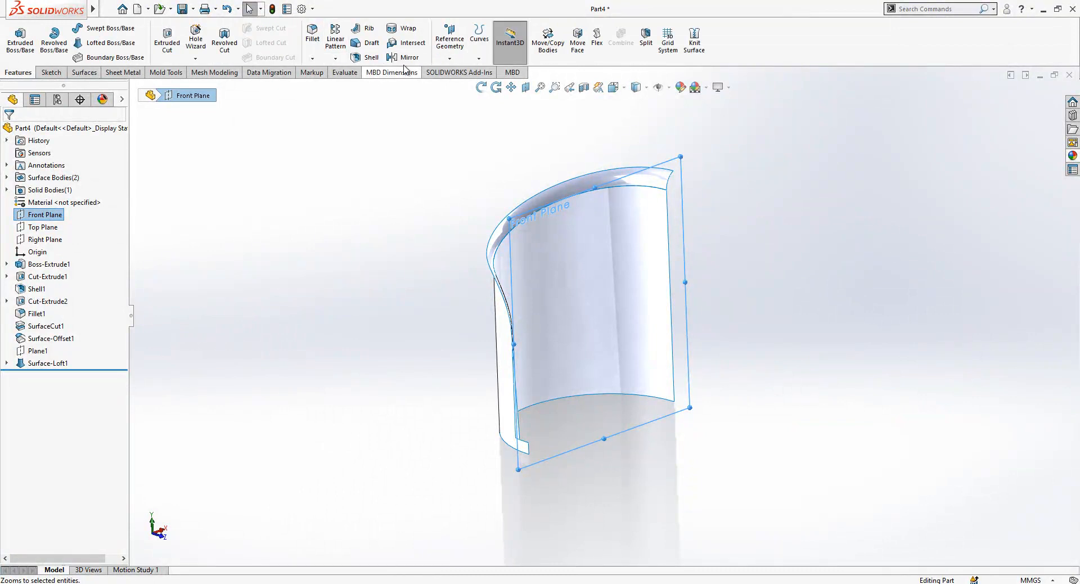
click(410, 58)
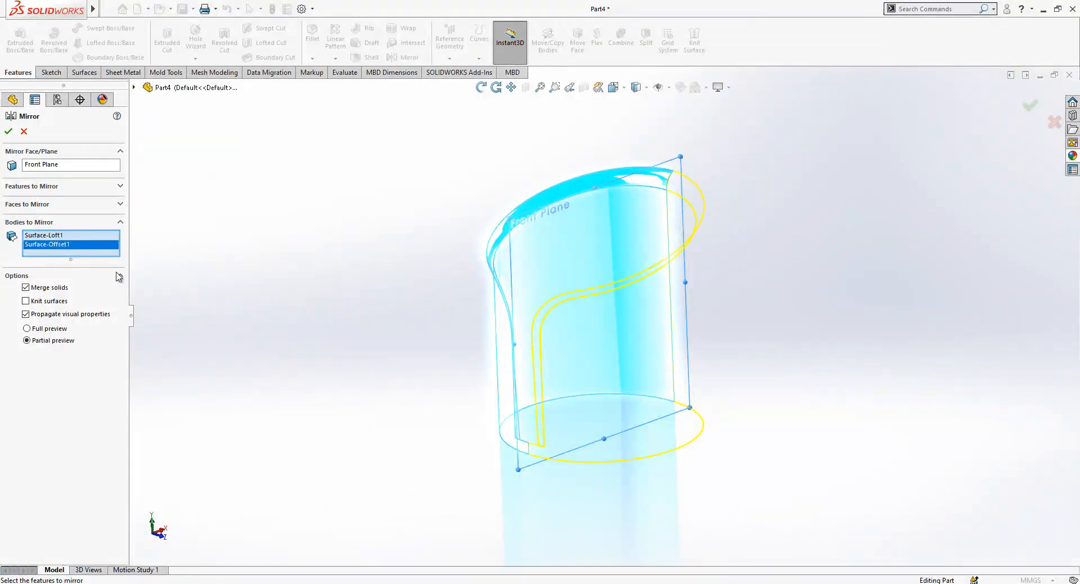
click(27, 287)
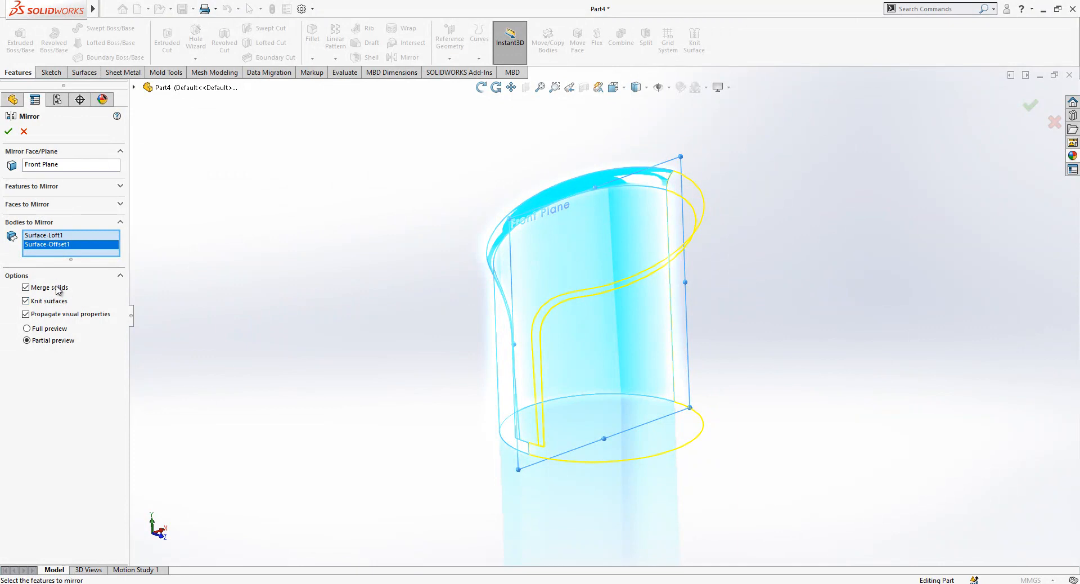
click(8, 131)
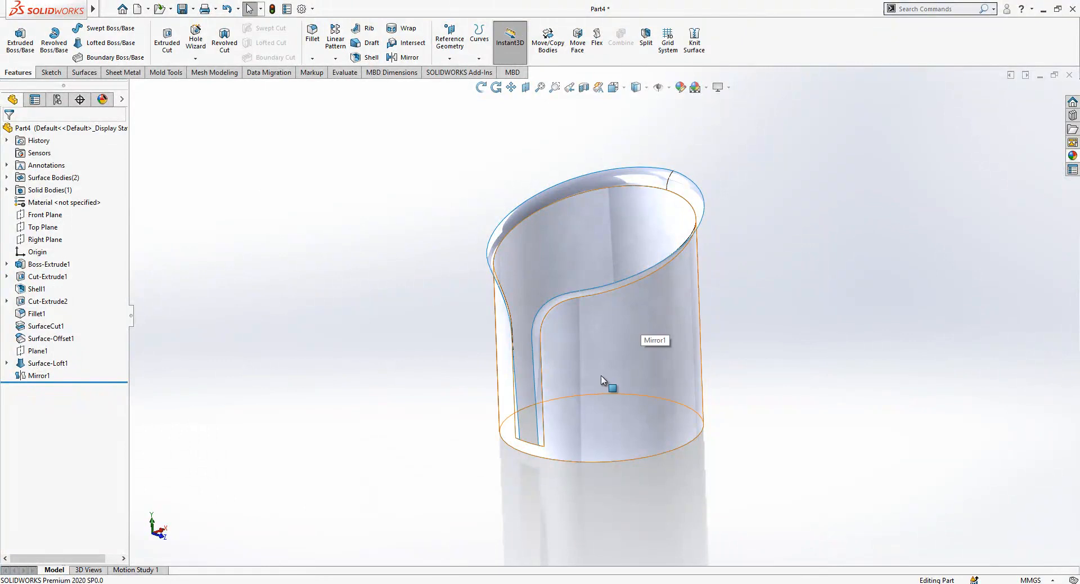
Cap the bottom circular edge with a planar surface and knit it in as Surface-Knit1.
click(39, 376)
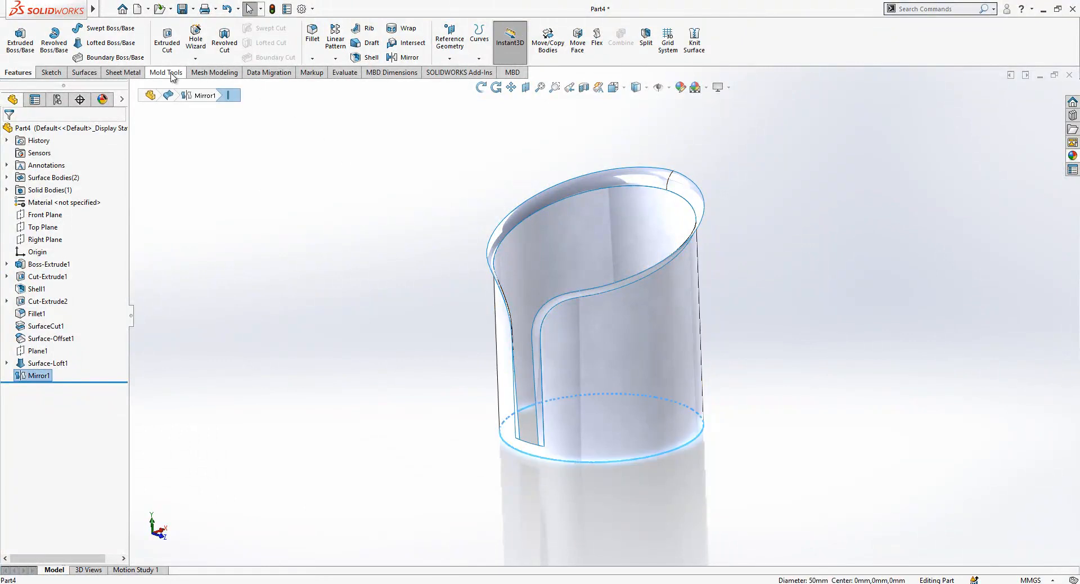
click(83, 72)
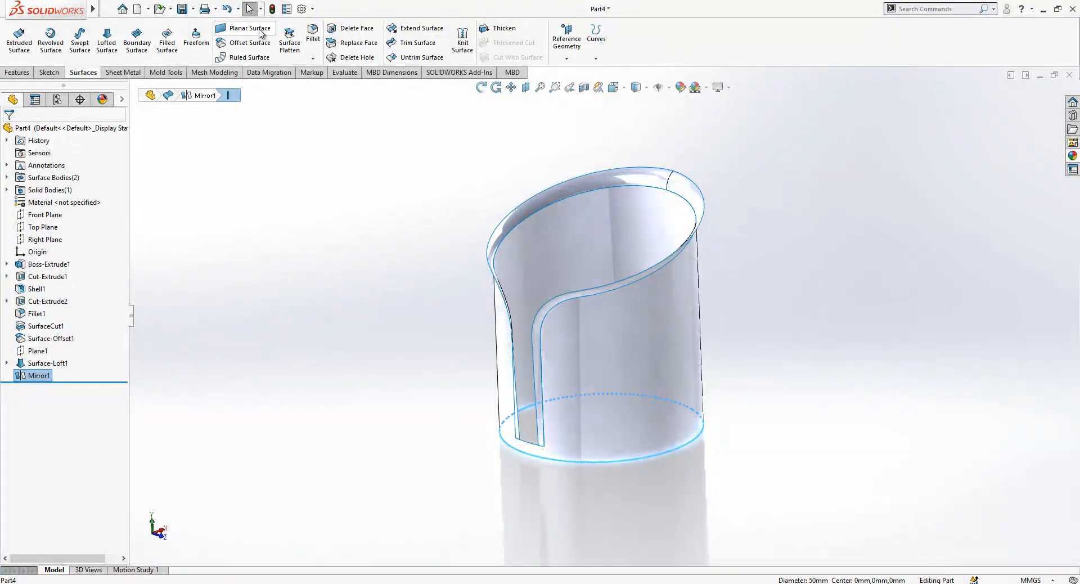
click(243, 28)
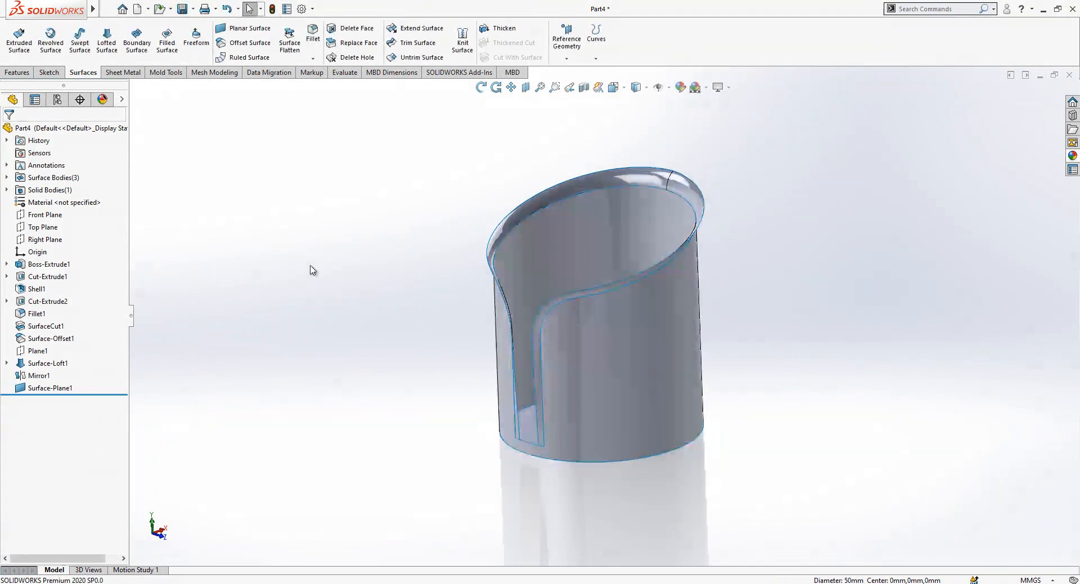
click(461, 38)
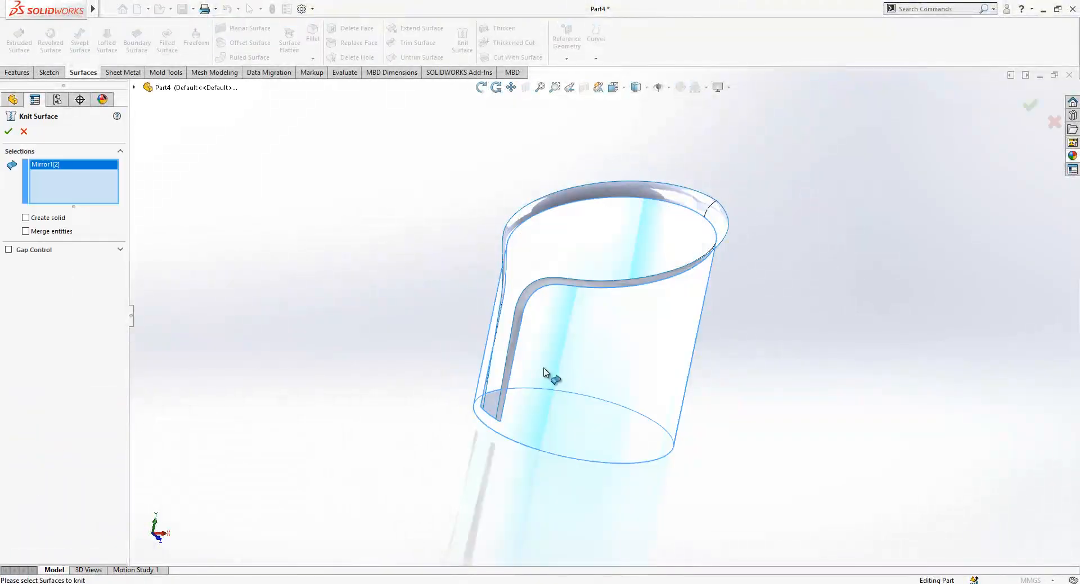
click(547, 374)
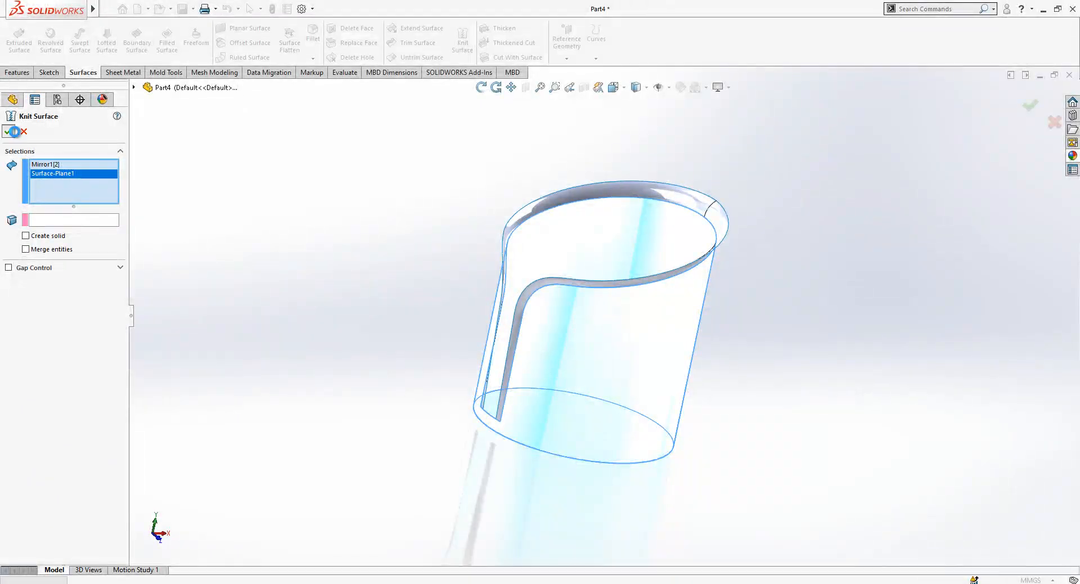
click(12, 131)
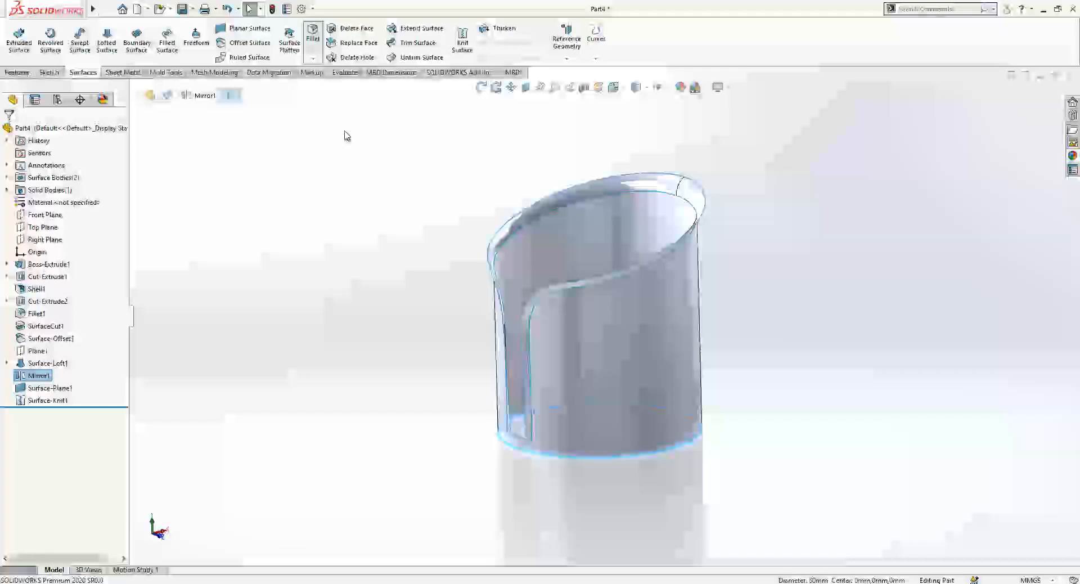
Fillet the bottom edge at 10 mm, thicken by 0.60 mm, then roll back above Thicken1.
click(312, 37)
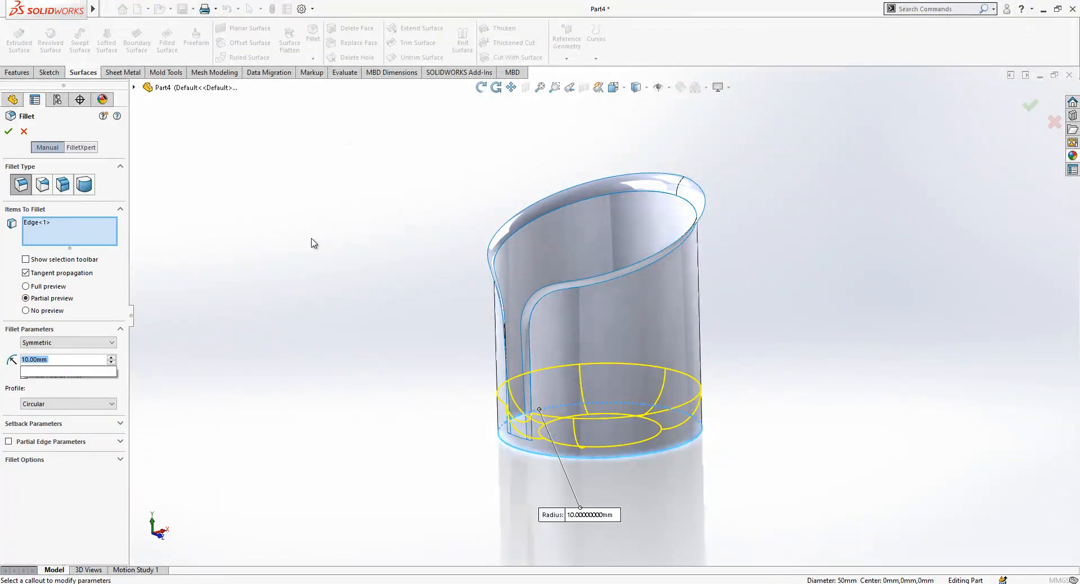
click(7, 131)
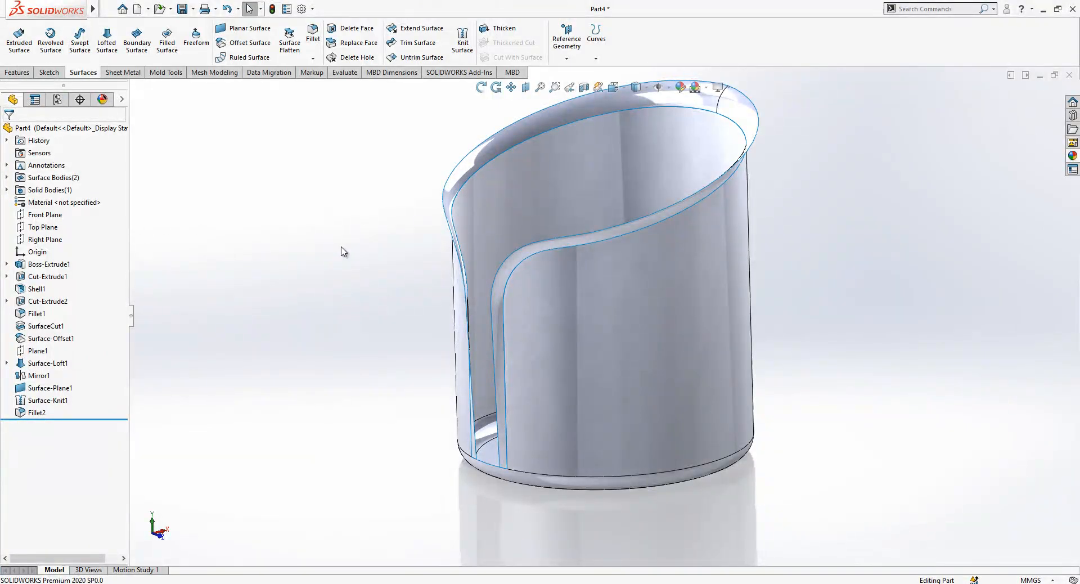
click(504, 28)
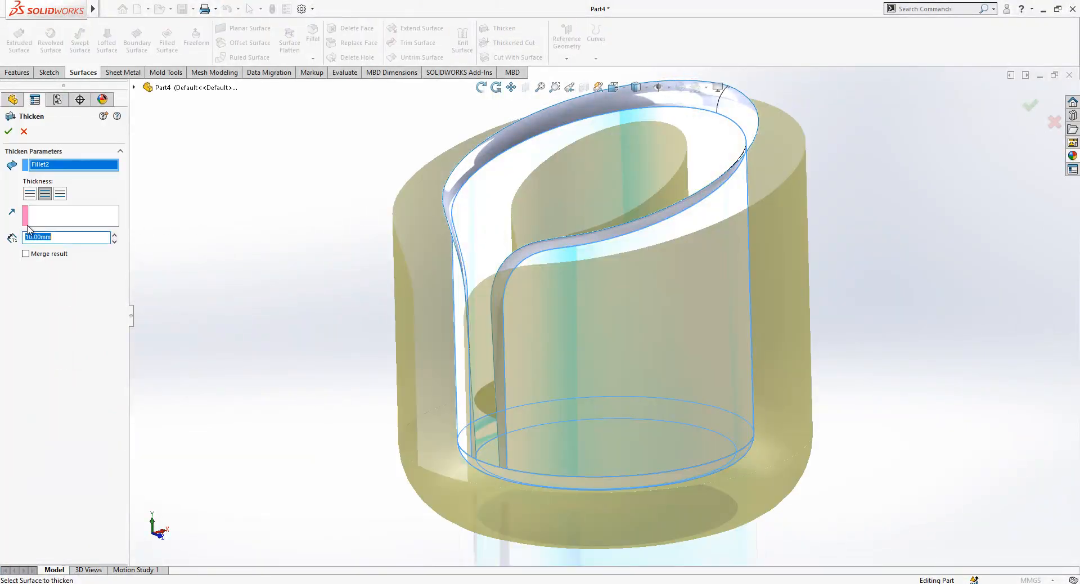
text(0.60mm)
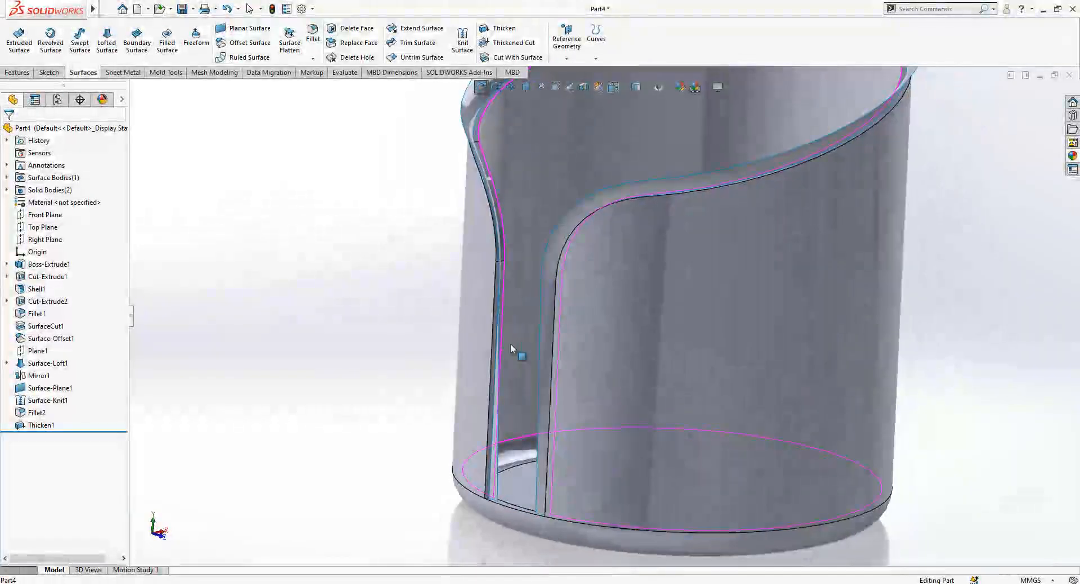
click(39, 375)
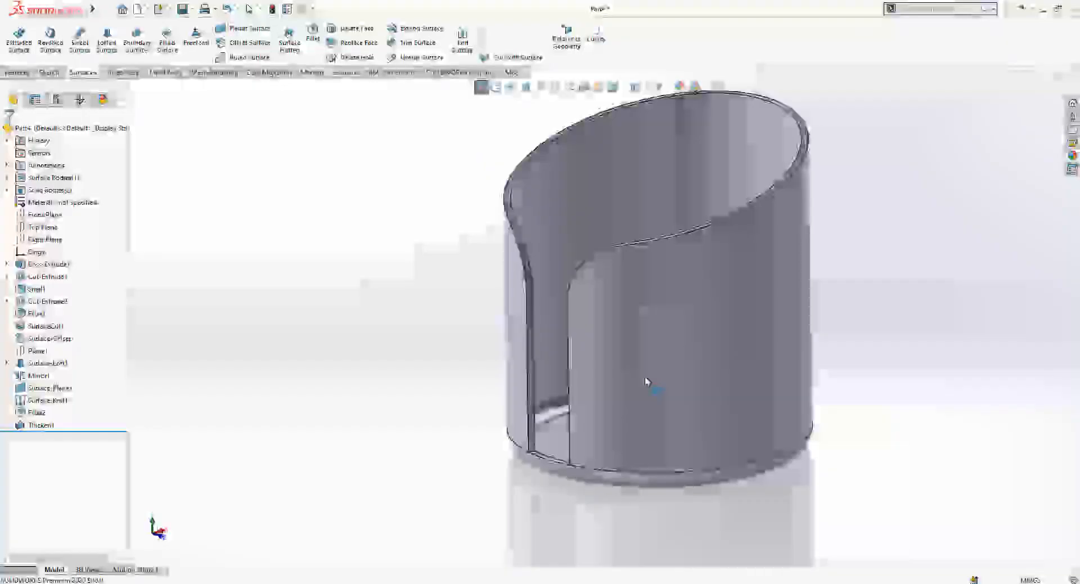
click(40, 425)
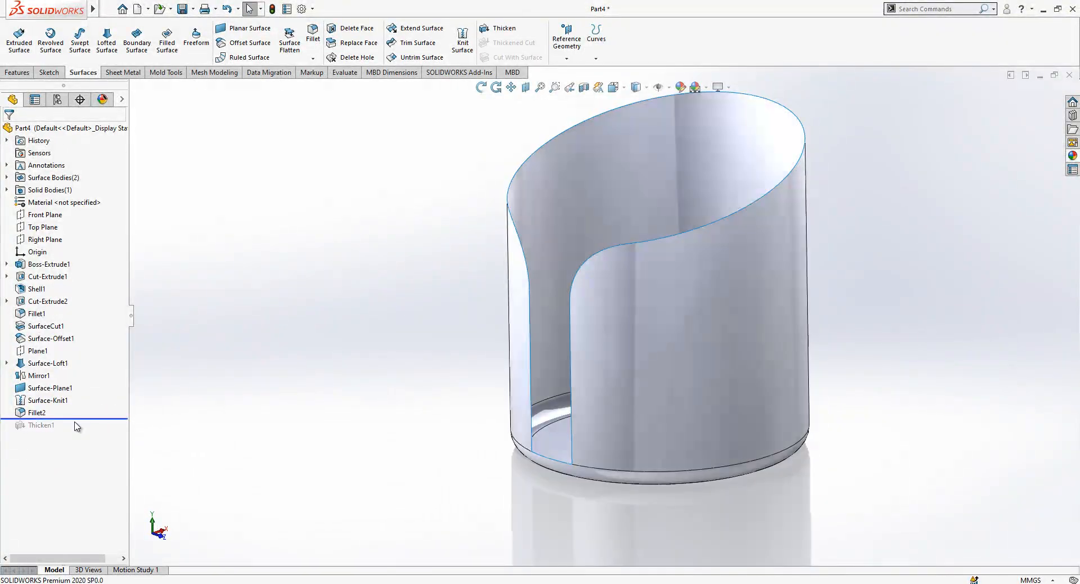
Edit Surface-Knit1 to add Mirror1[1] to its selections alongside the bottom cap.
click(49, 178)
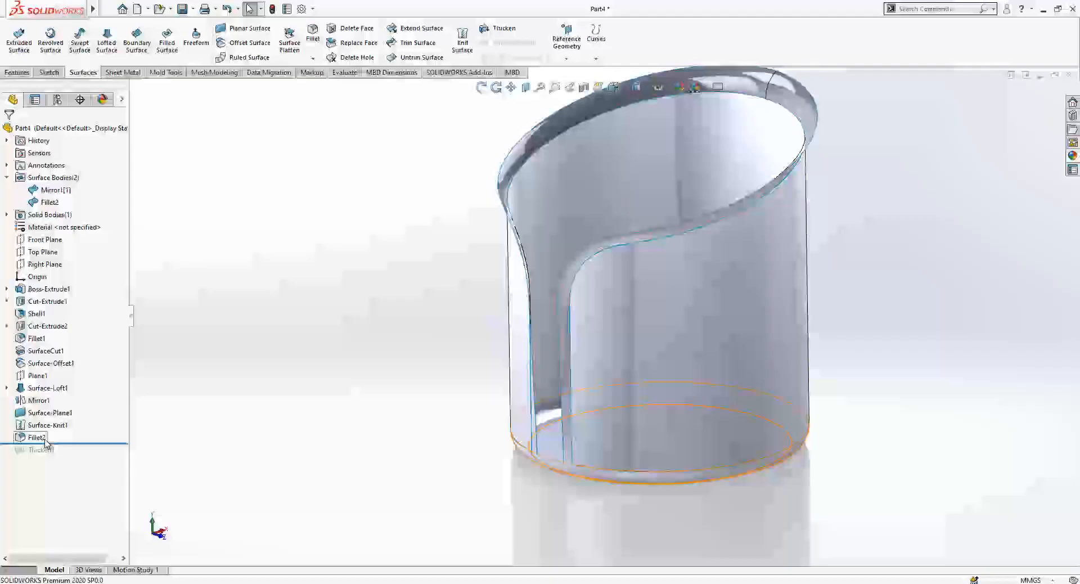
click(50, 425)
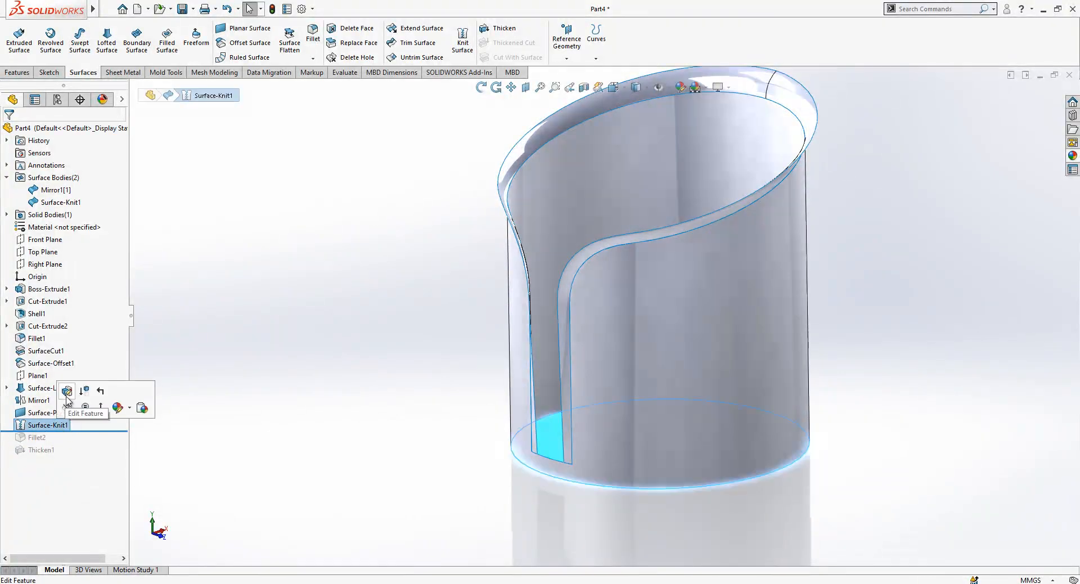
click(67, 389)
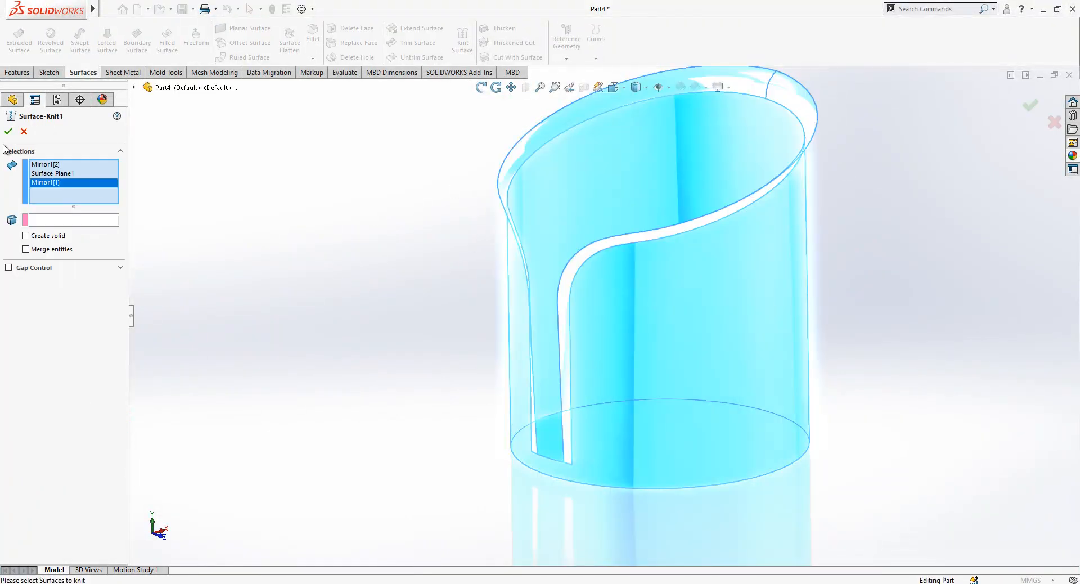
click(7, 132)
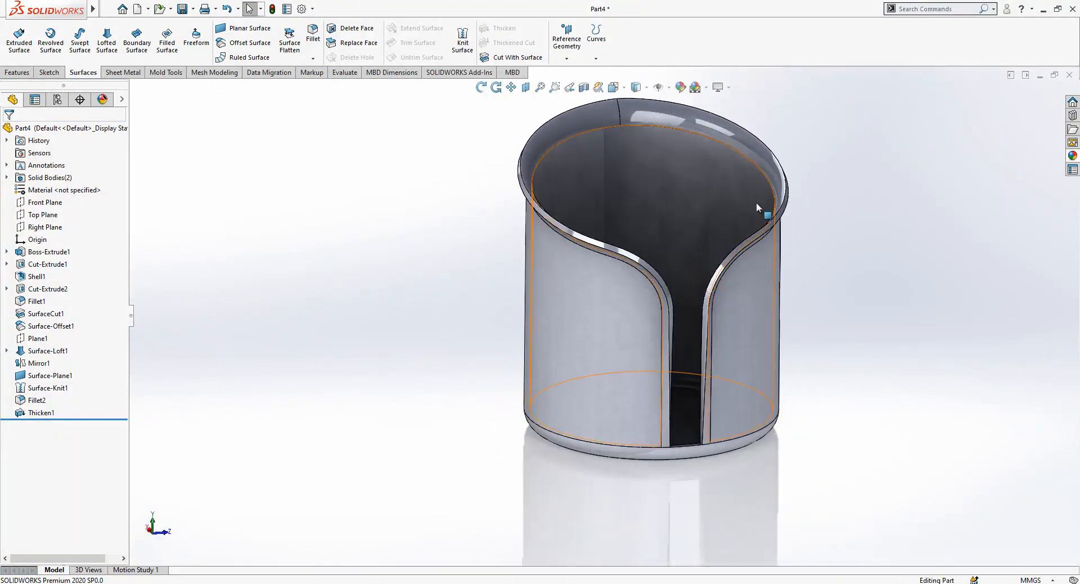
Add Fillet3 with a 0.50 mm radius on both vertical slot edges.
click(312, 39)
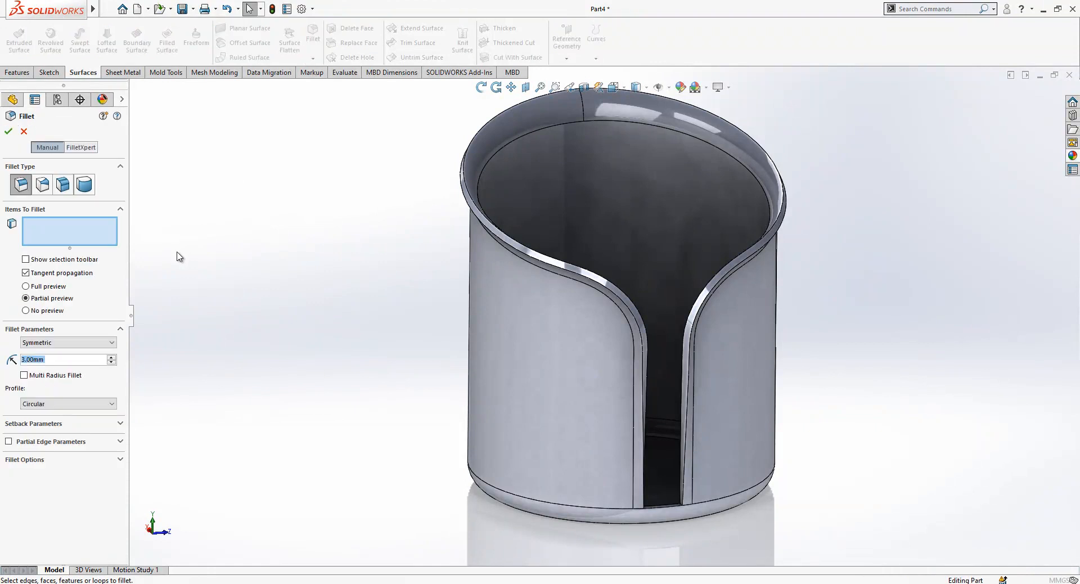
text(0.50mm)
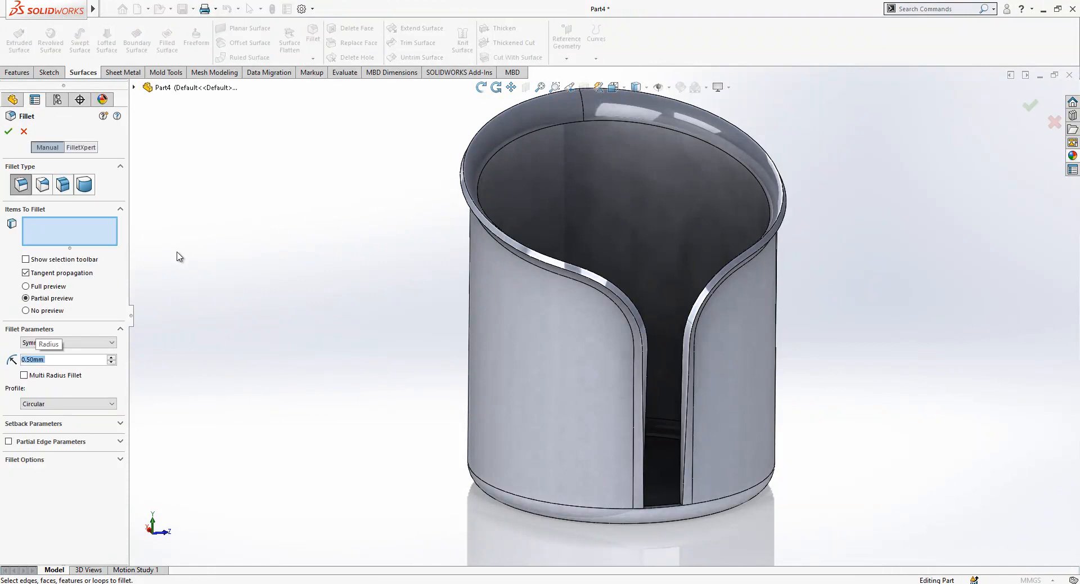
click(482, 210)
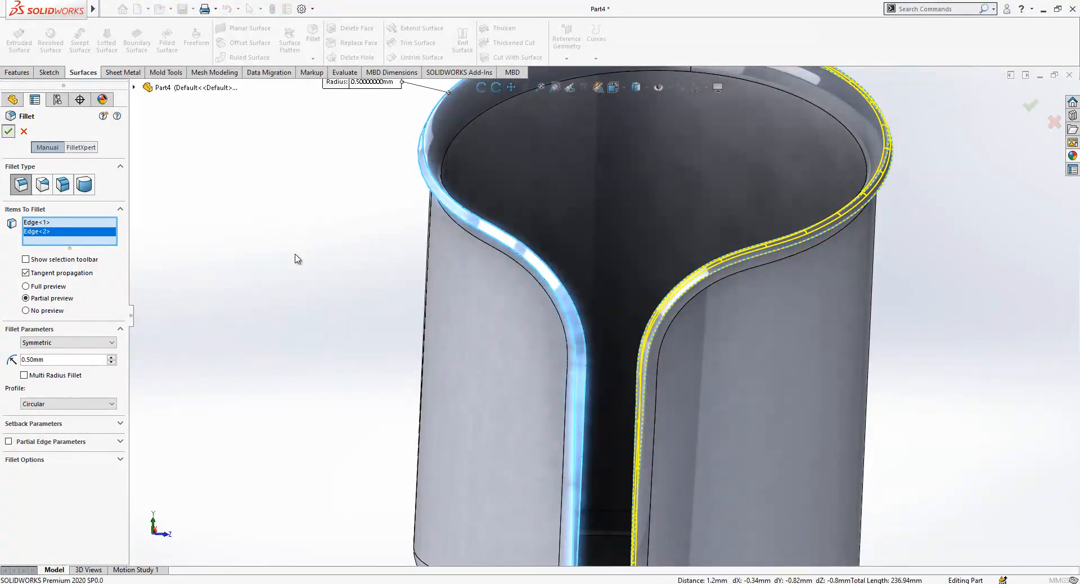
click(8, 131)
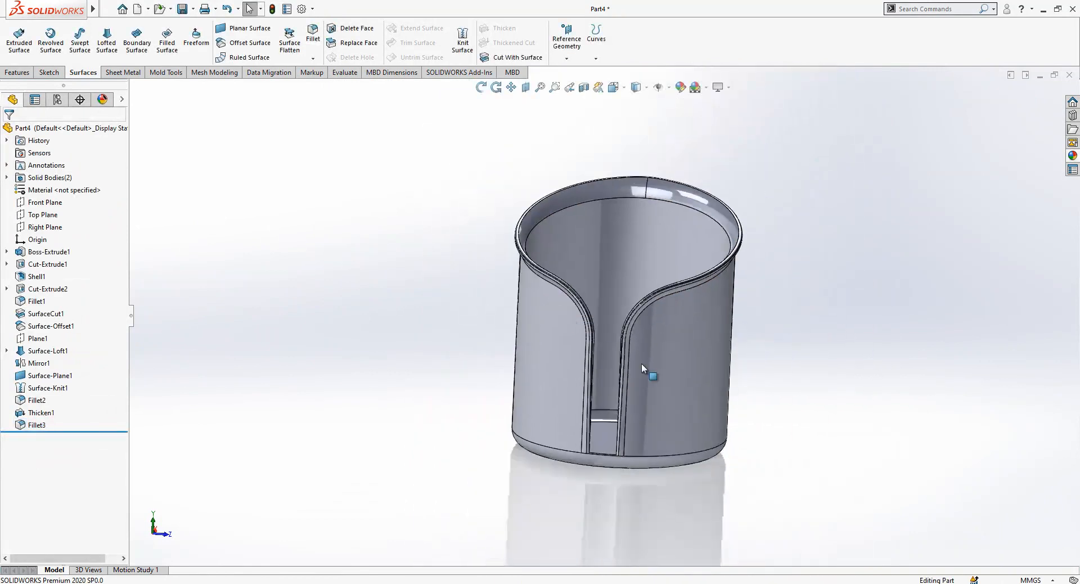
click(635, 87)
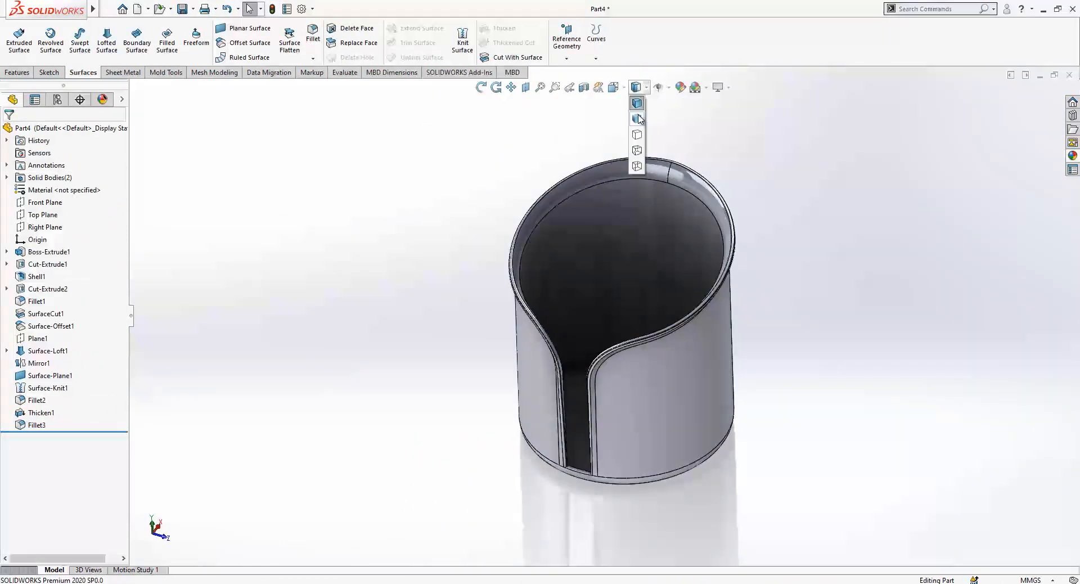